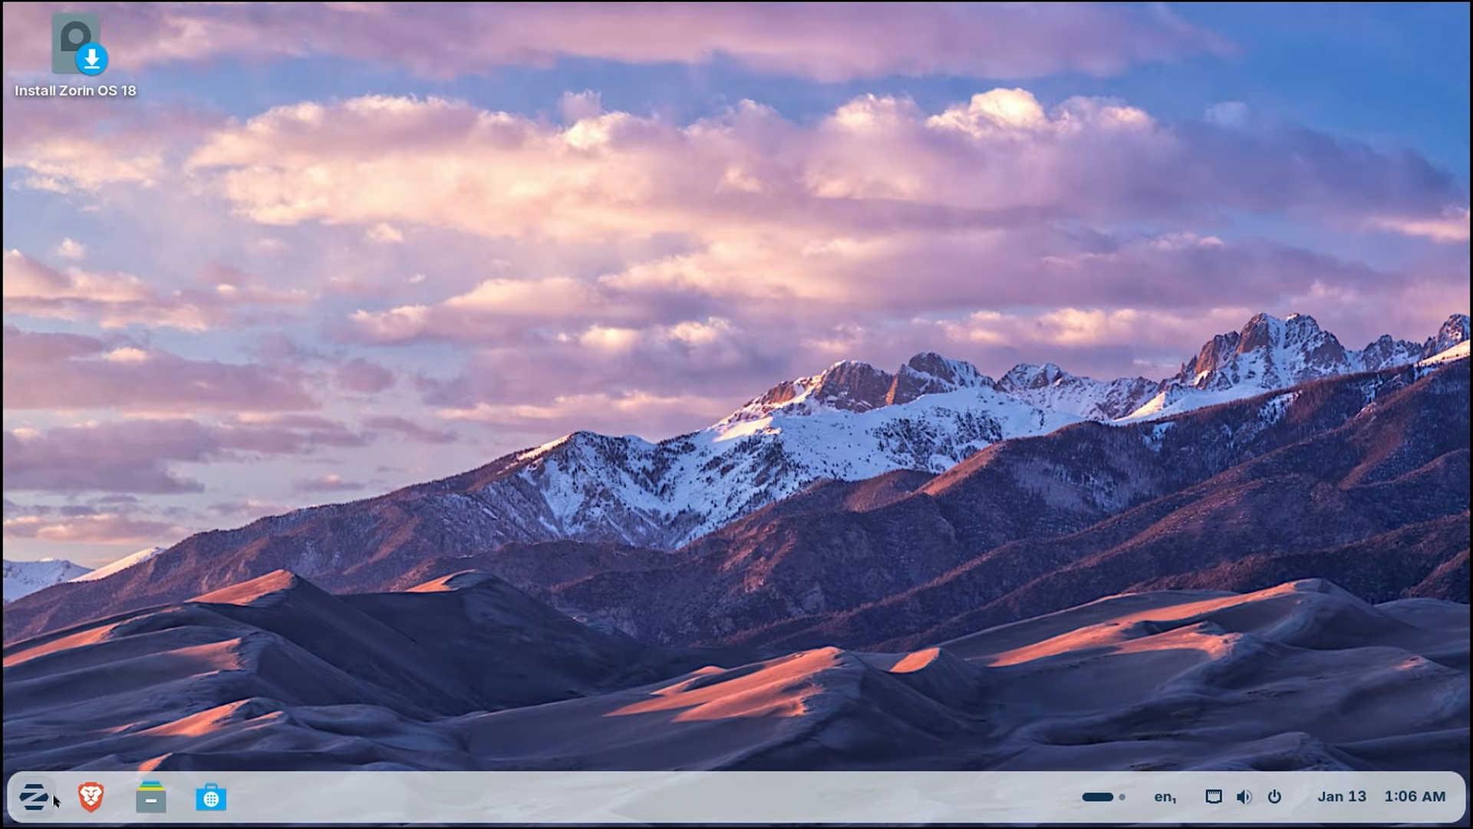
- Search 'zorin os' in Chrome and reach the zorin.com download page
{"action": "left_click", "coordinate": [34, 797]}
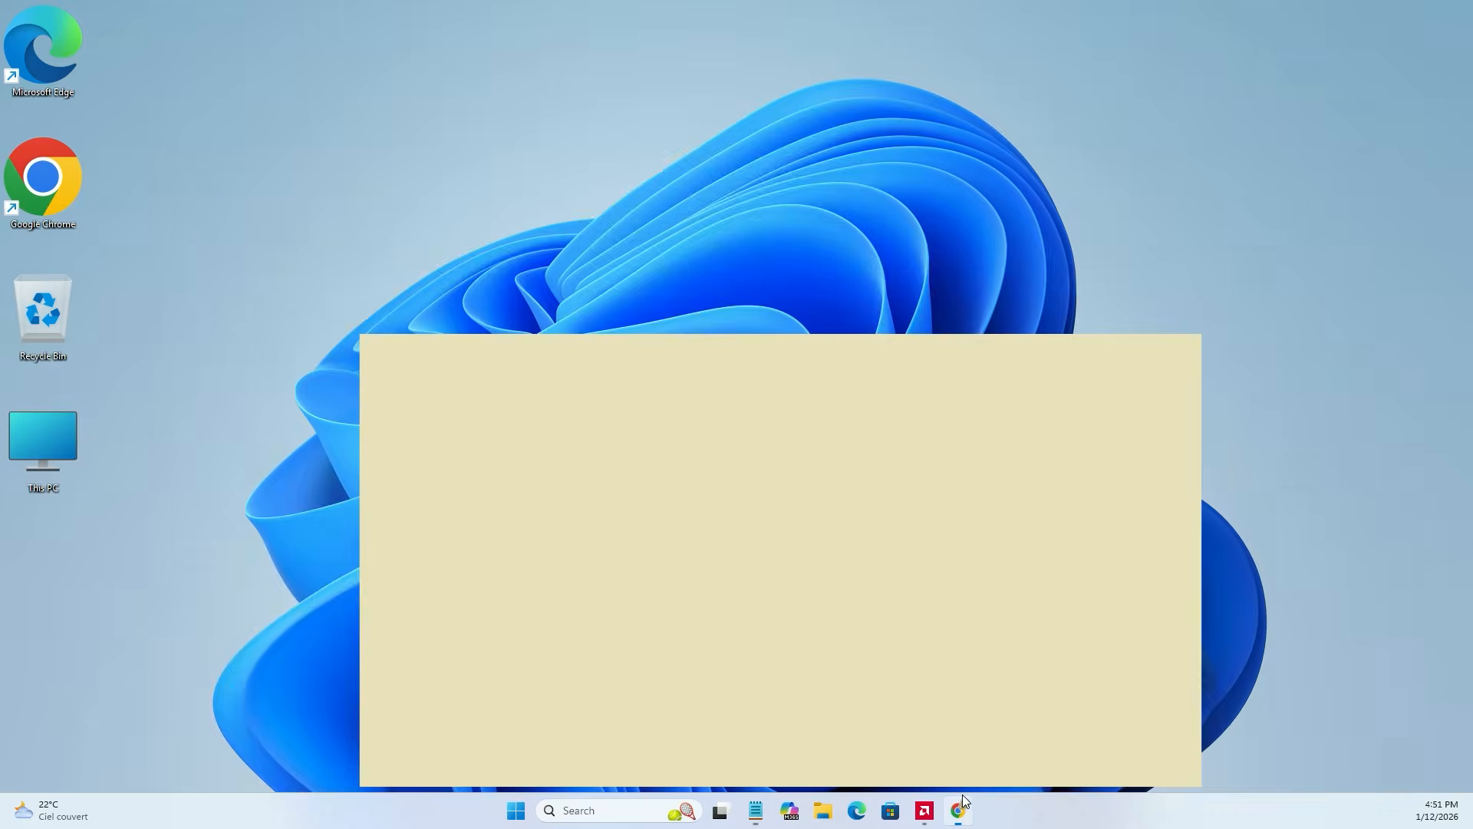
{"action": "left_click", "coordinate": [958, 810]}
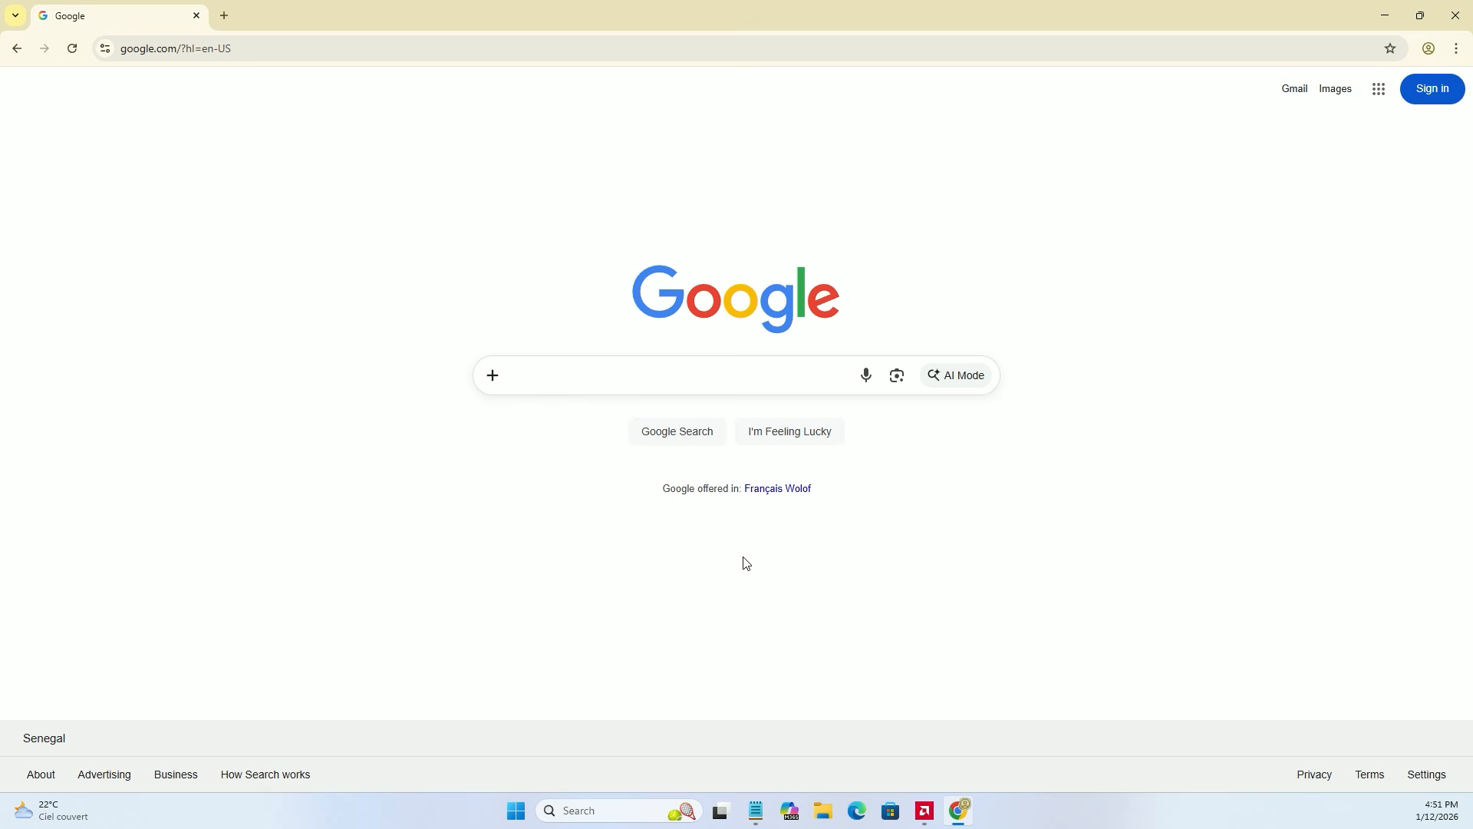
{"action": "type", "text": "zorin os"}
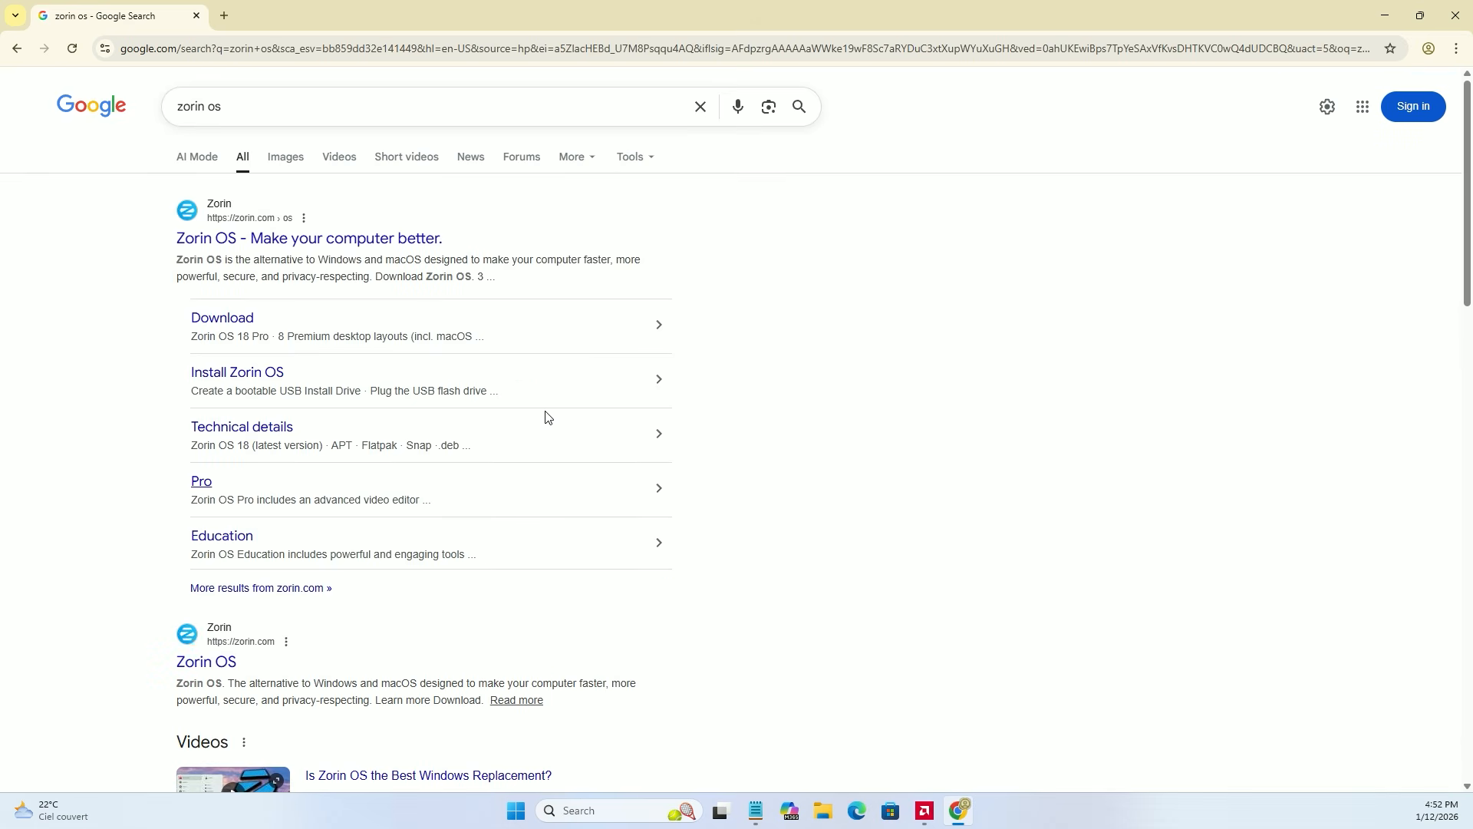
{"action": "left_click", "coordinate": [306, 238]}
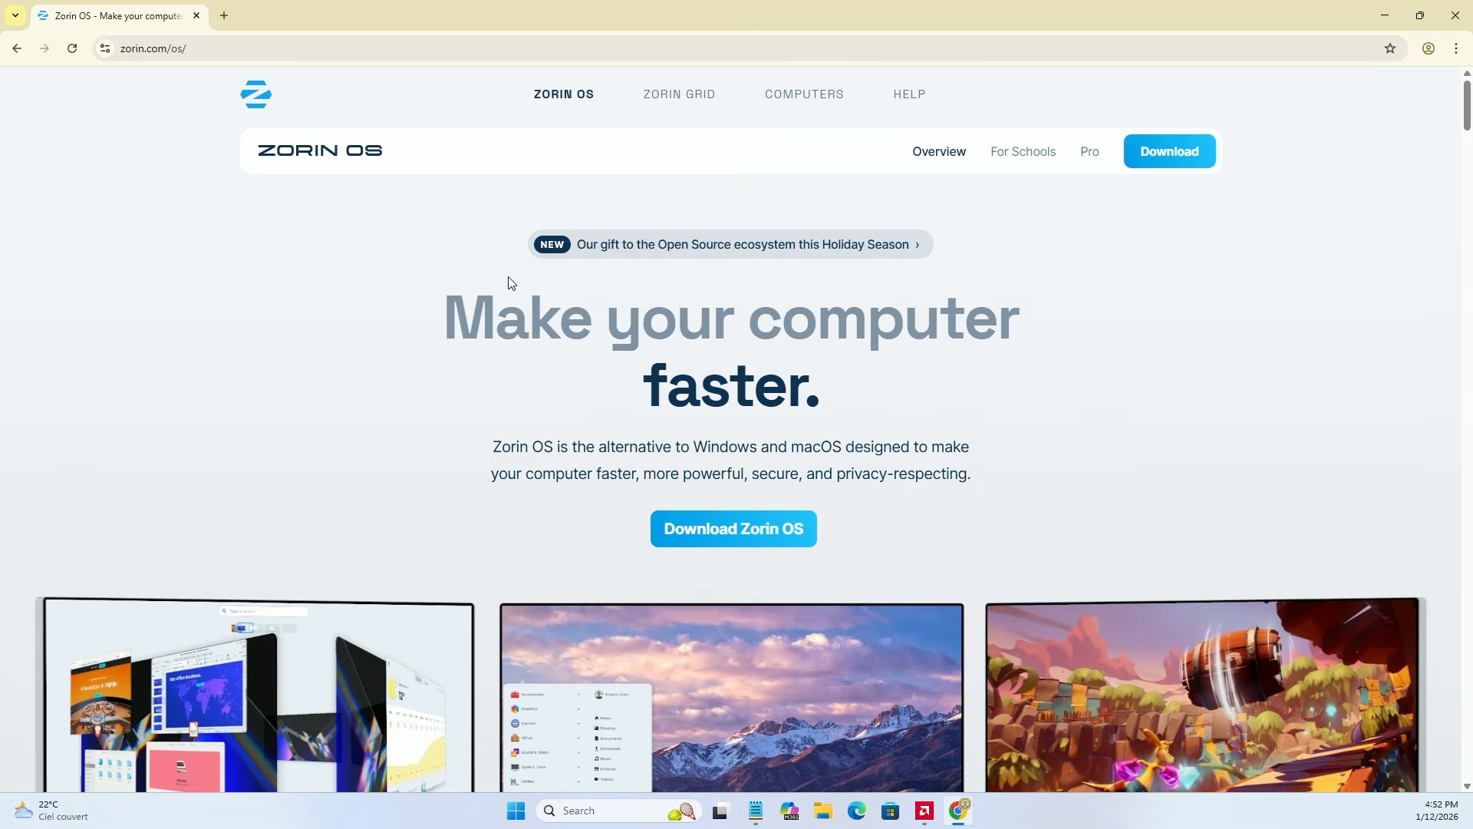
{"action": "left_click", "coordinate": [1090, 152]}
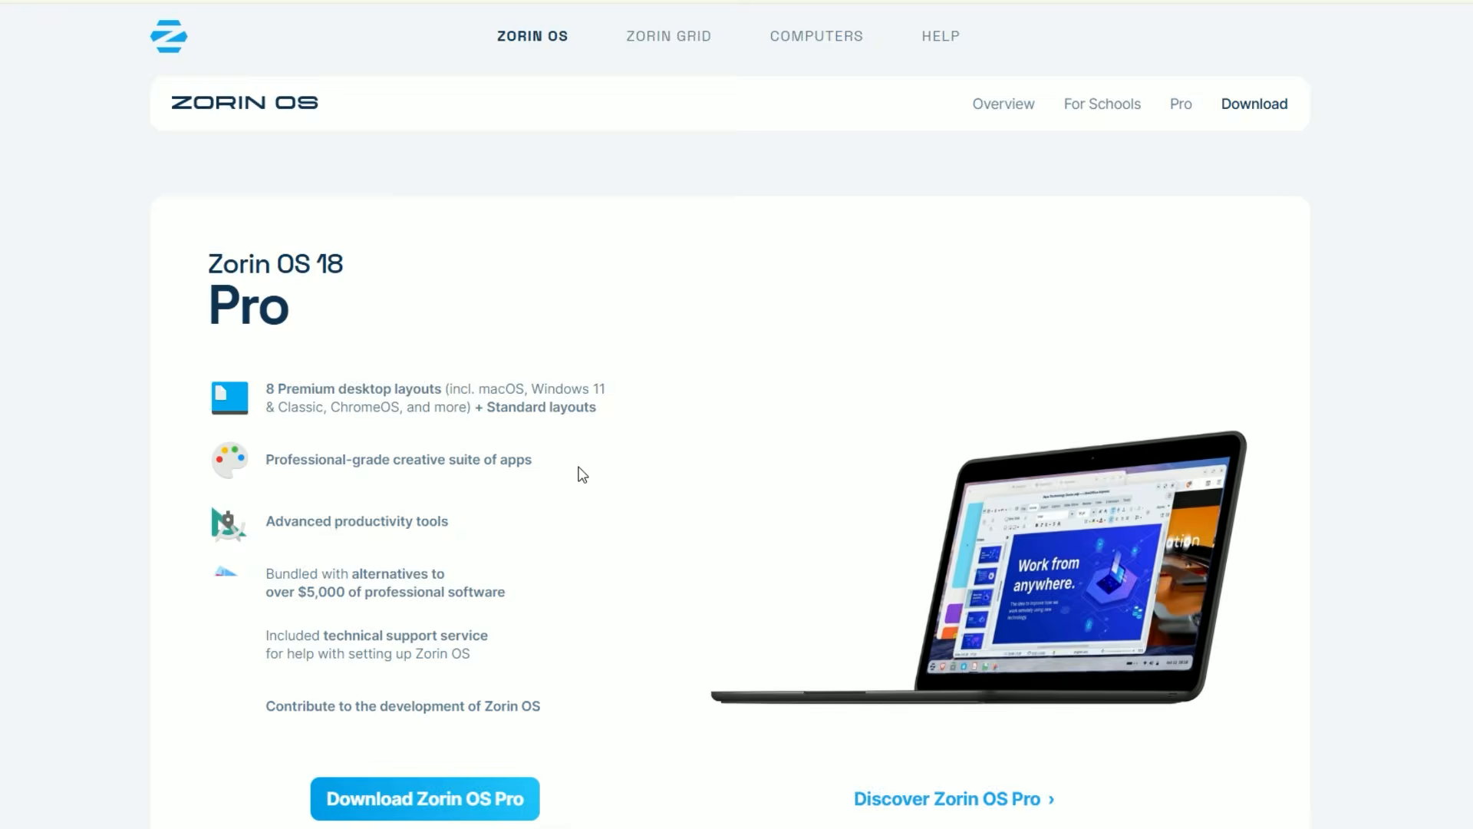
- Start the free Zorin OS 18 Core download, skipping the newsletter sign-up
{"action": "scroll", "scroll_direction": "down", "scroll_amount": 3}
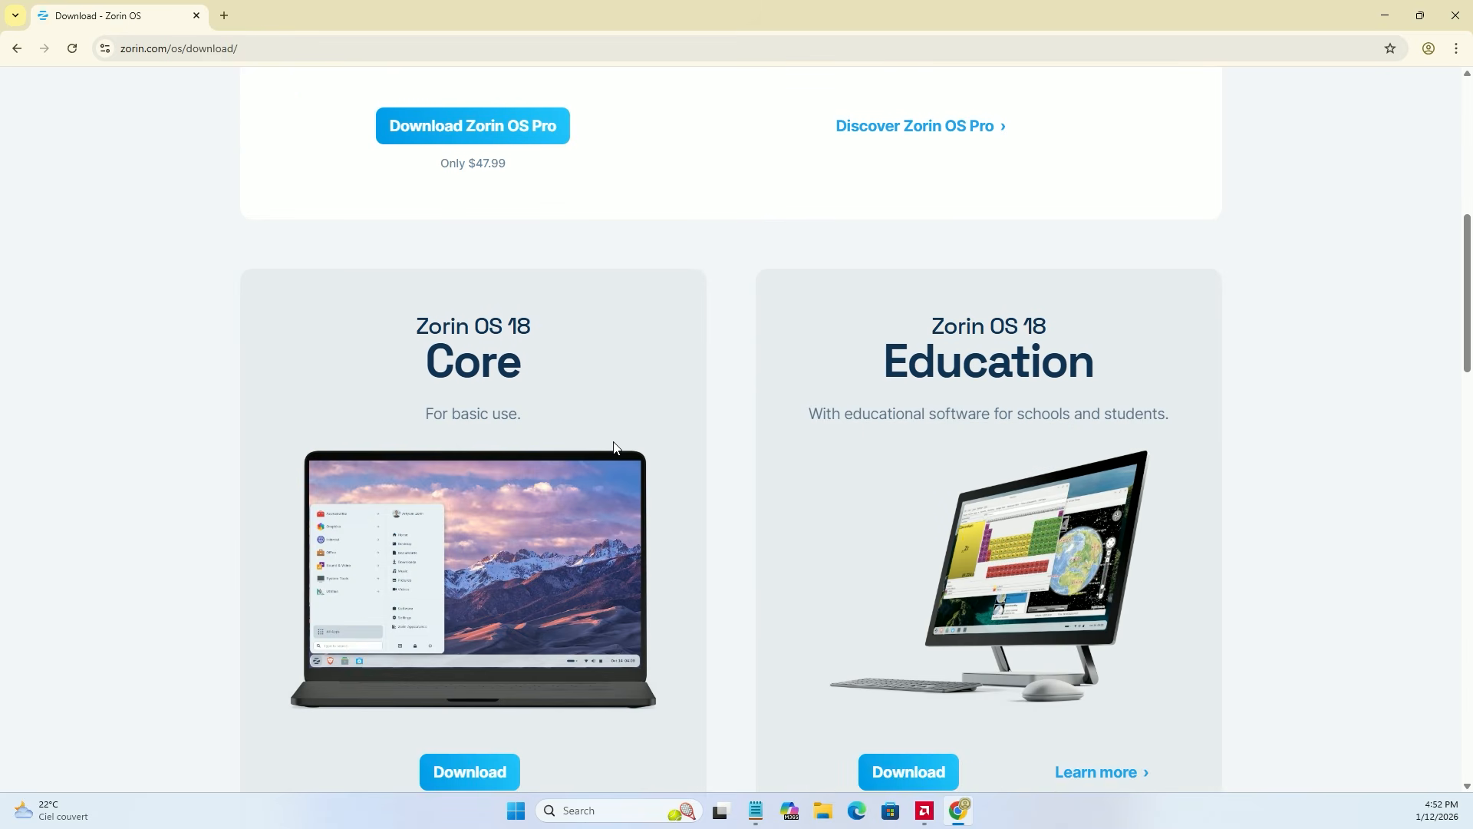
{"action": "scroll", "scroll_direction": "down", "scroll_amount": 3}
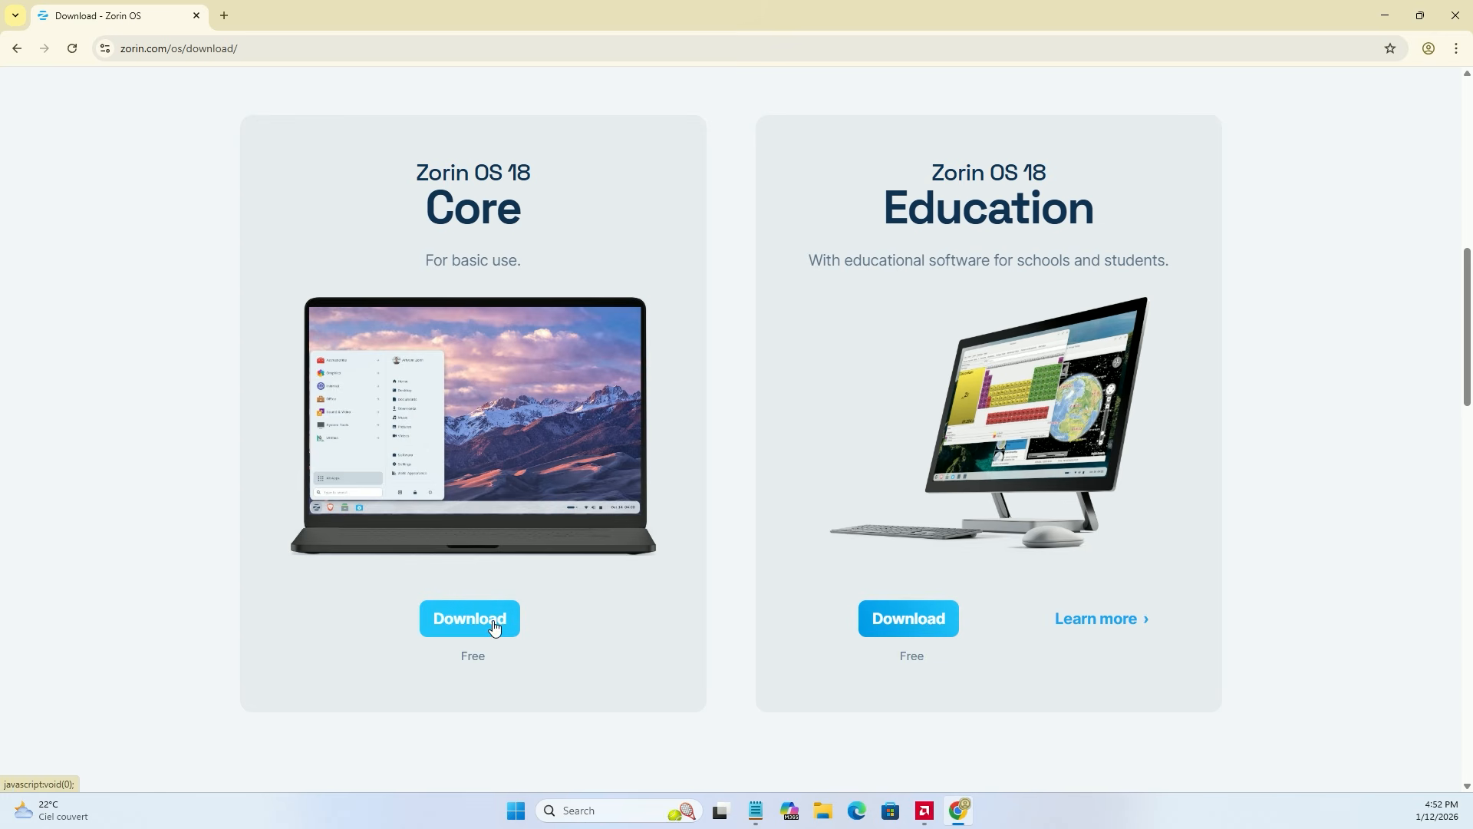
{"action": "left_click", "coordinate": [471, 618]}
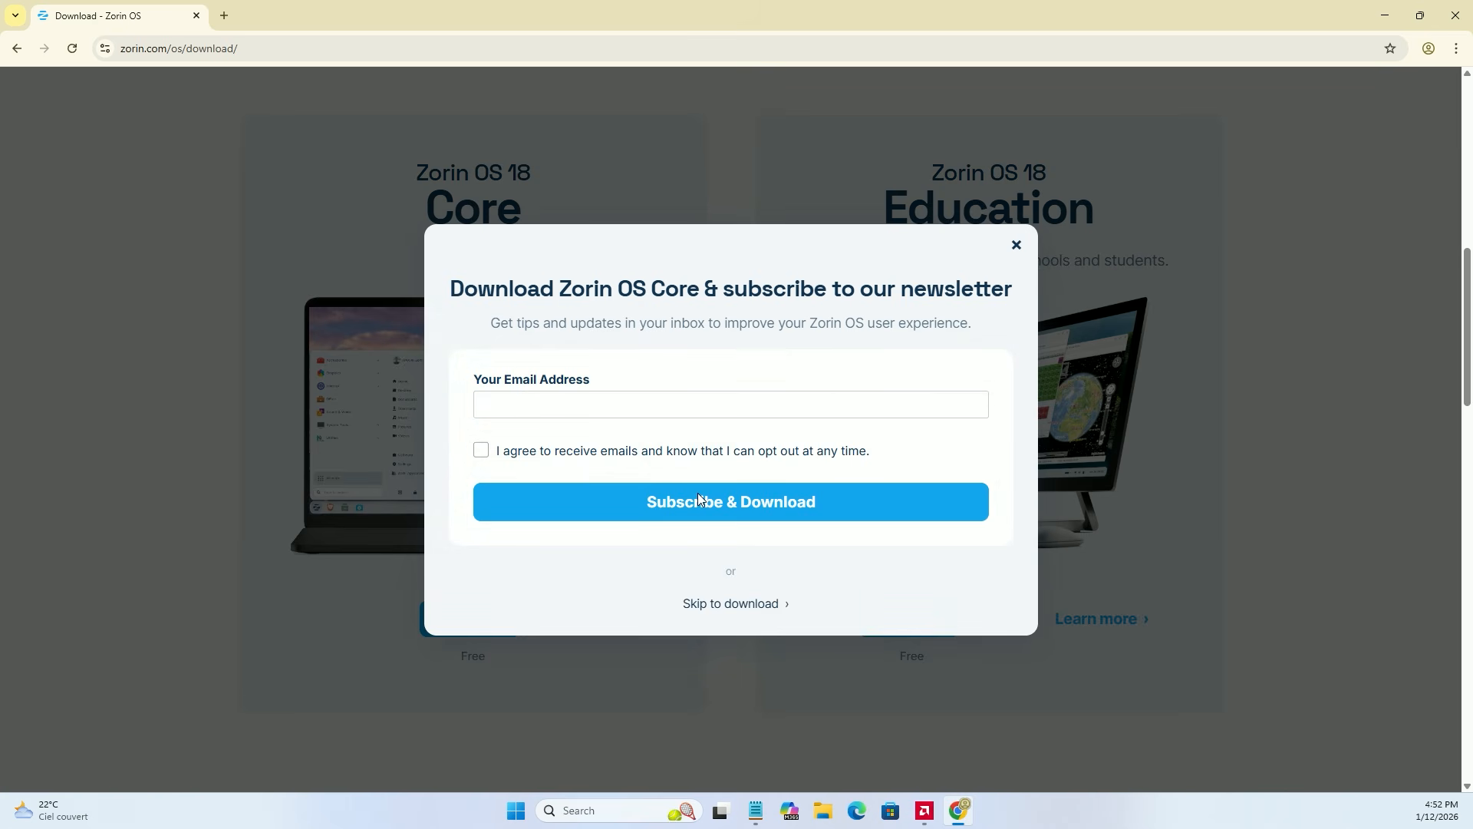
{"action": "left_click", "coordinate": [735, 603]}
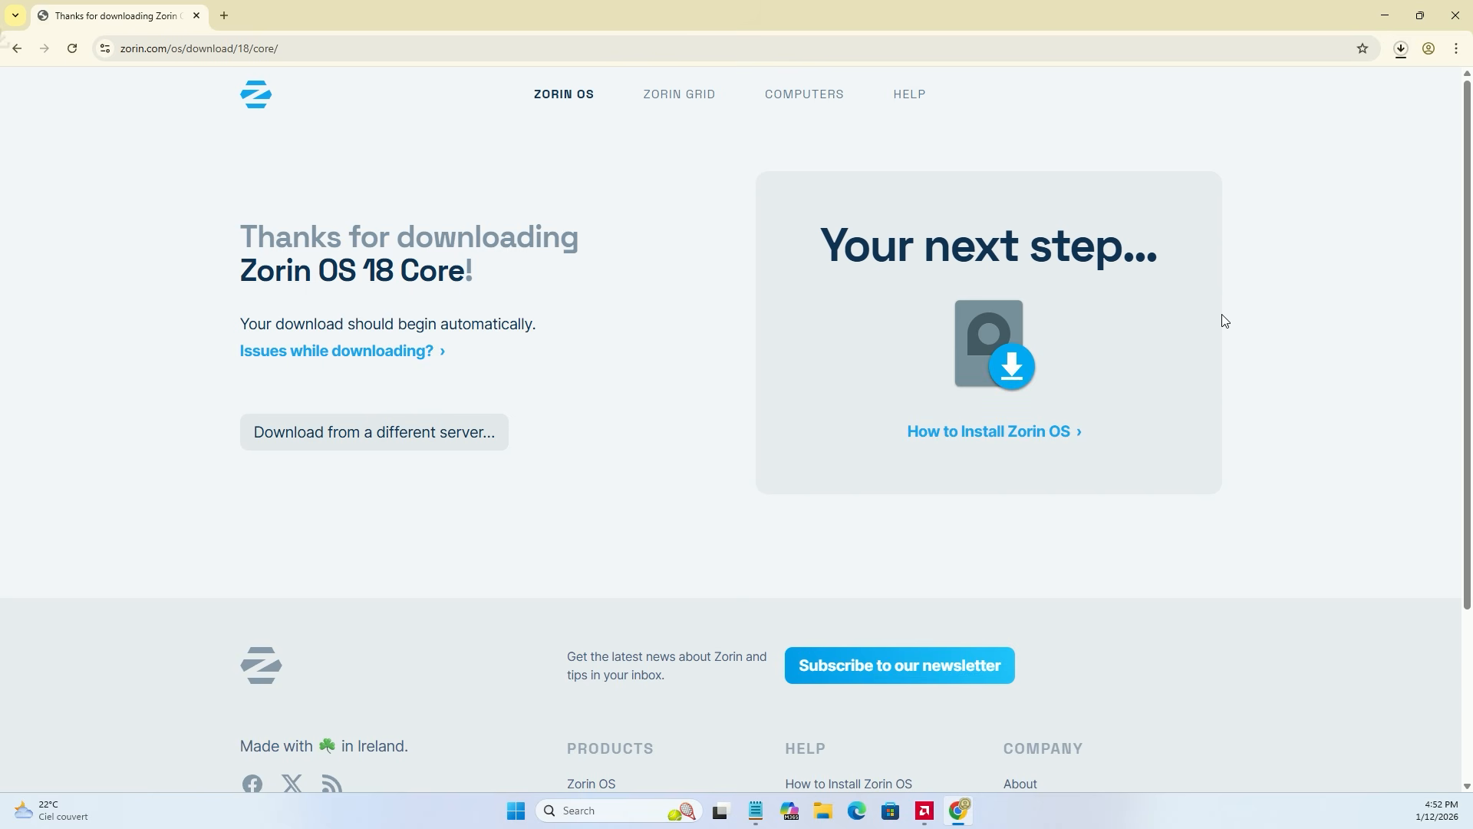
- In a new tab find etcher.balena.io and reach its Download Etcher installers table
{"action": "left_click", "coordinate": [1400, 48]}
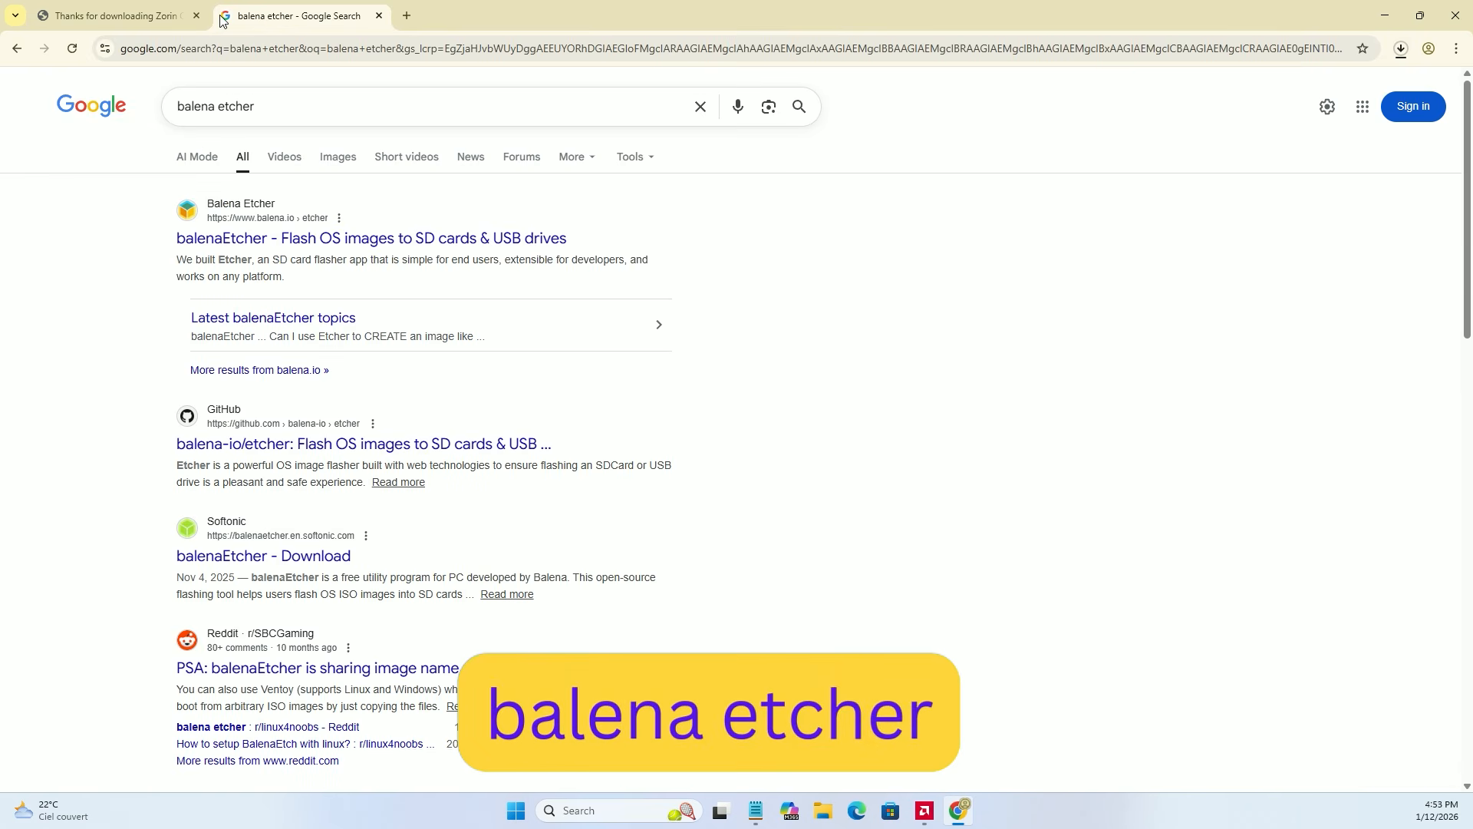
{"action": "left_click", "coordinate": [370, 238]}
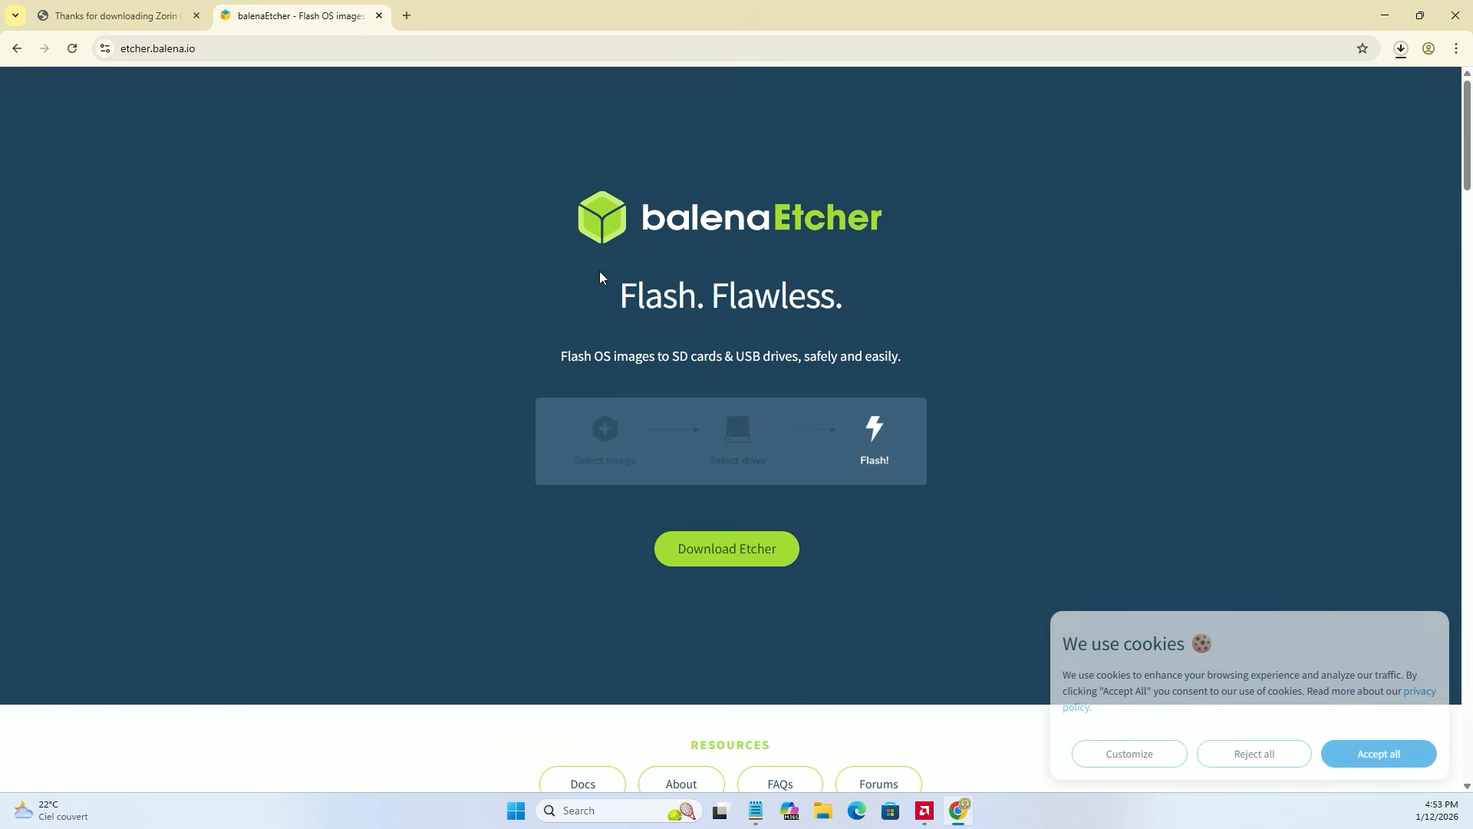
{"action": "mouse_move", "coordinate": [610, 544]}
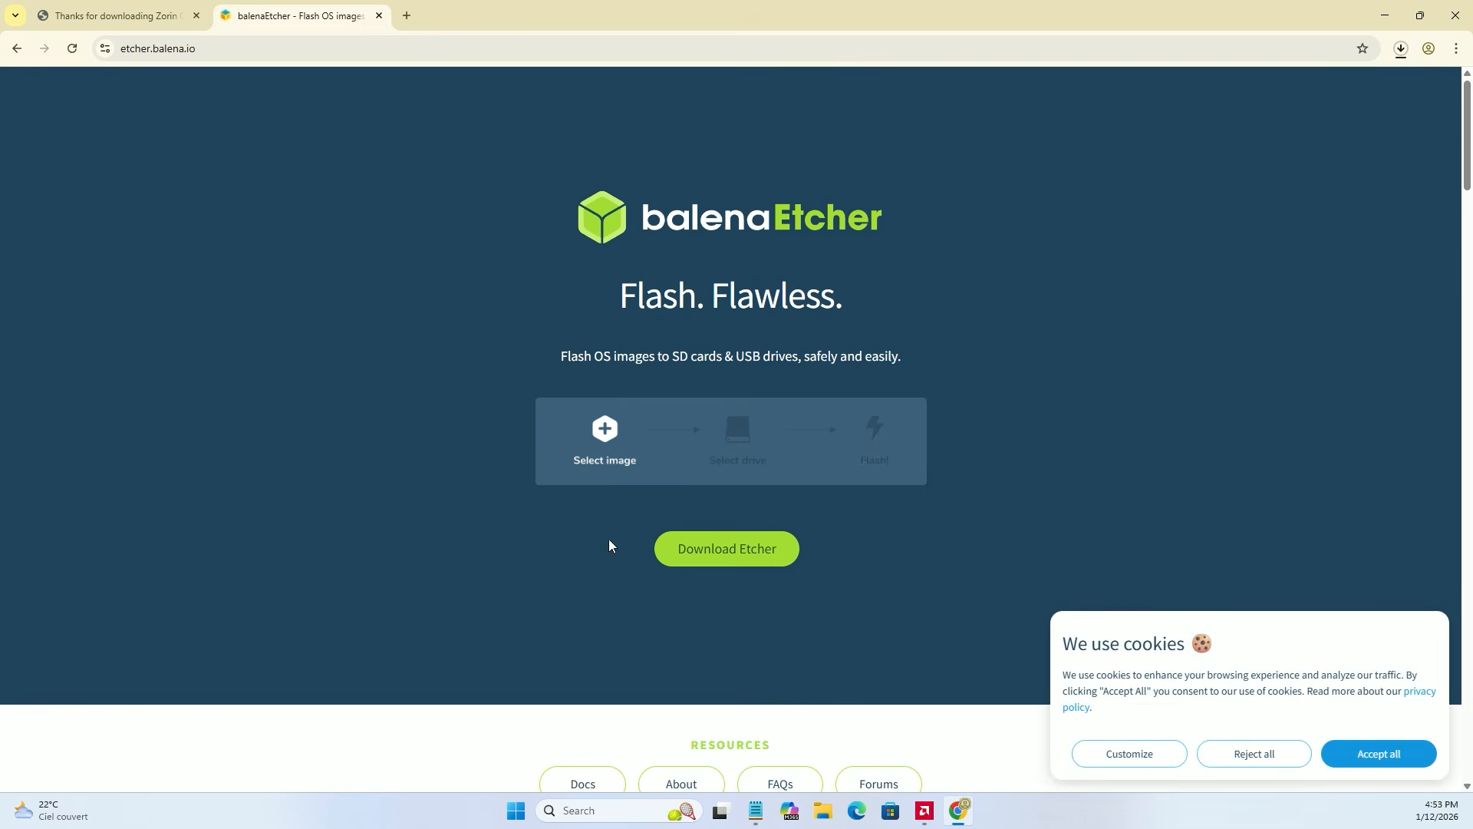
{"action": "left_click", "coordinate": [726, 548]}
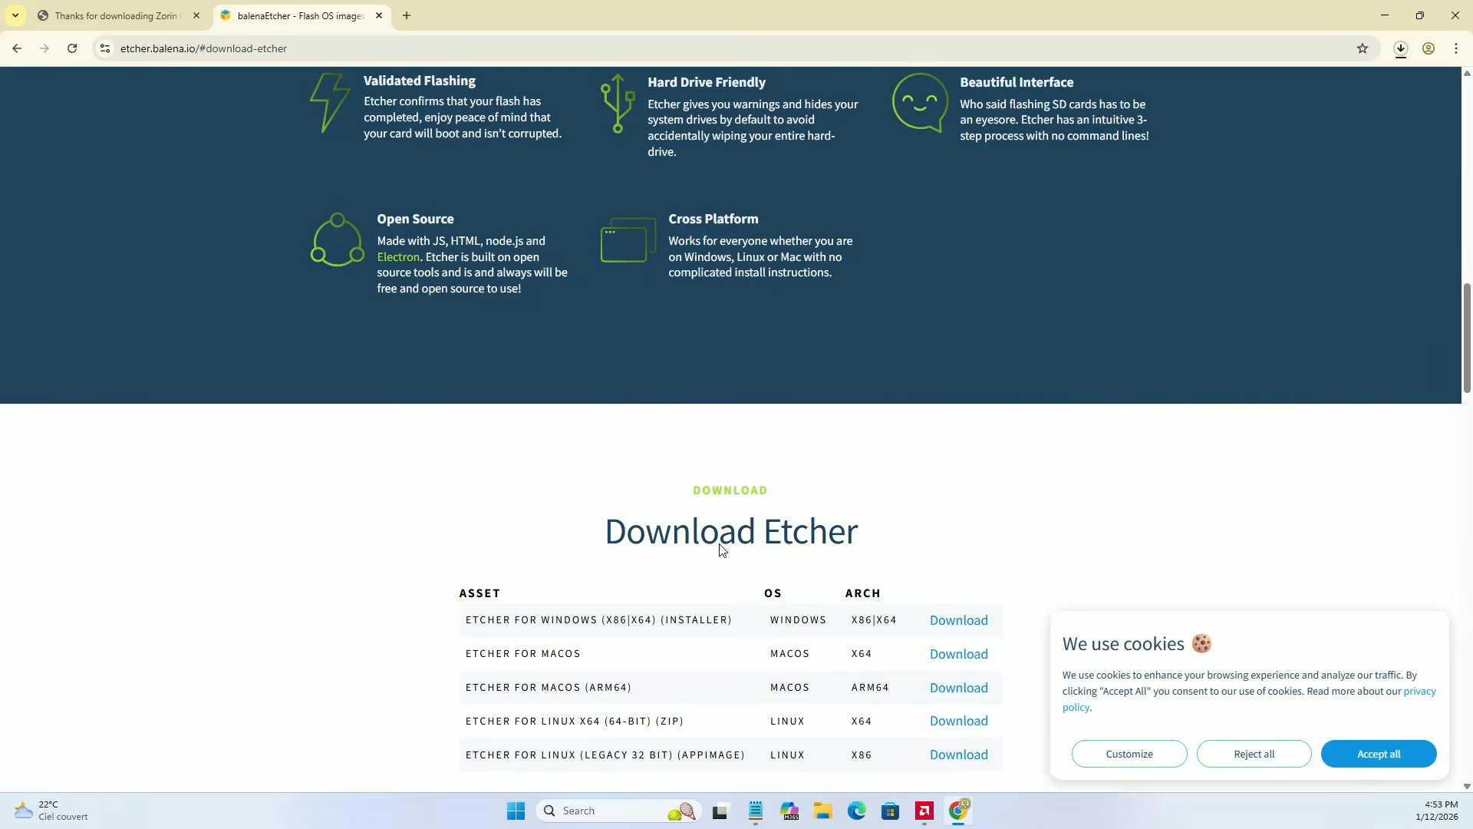
{"action": "scroll", "scroll_direction": "down", "scroll_amount": 3}
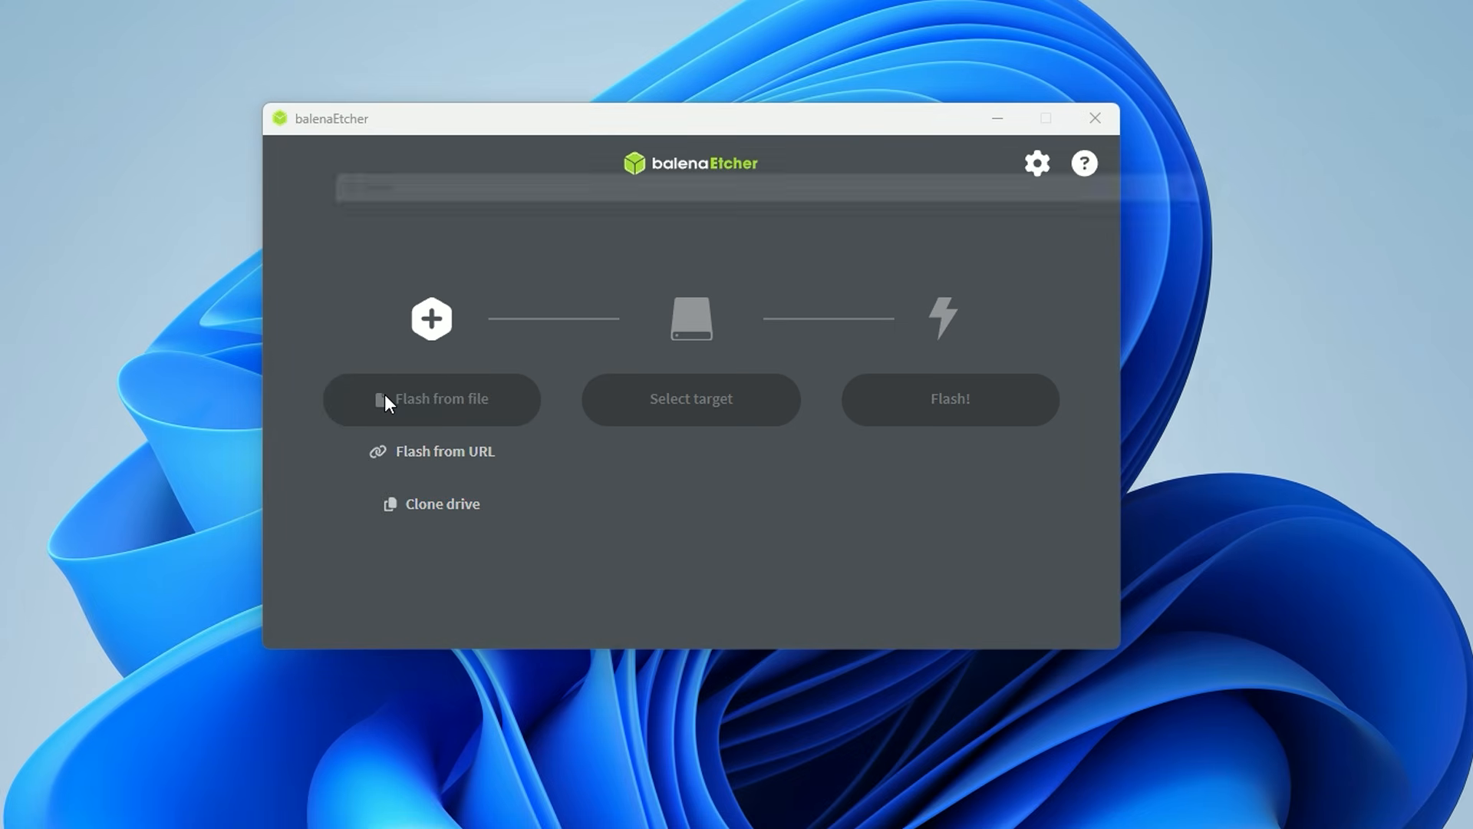
- Flash the Zorin OS ISO onto the 31.5 GB USB device as the selected target
{"action": "left_click", "coordinate": [431, 399]}
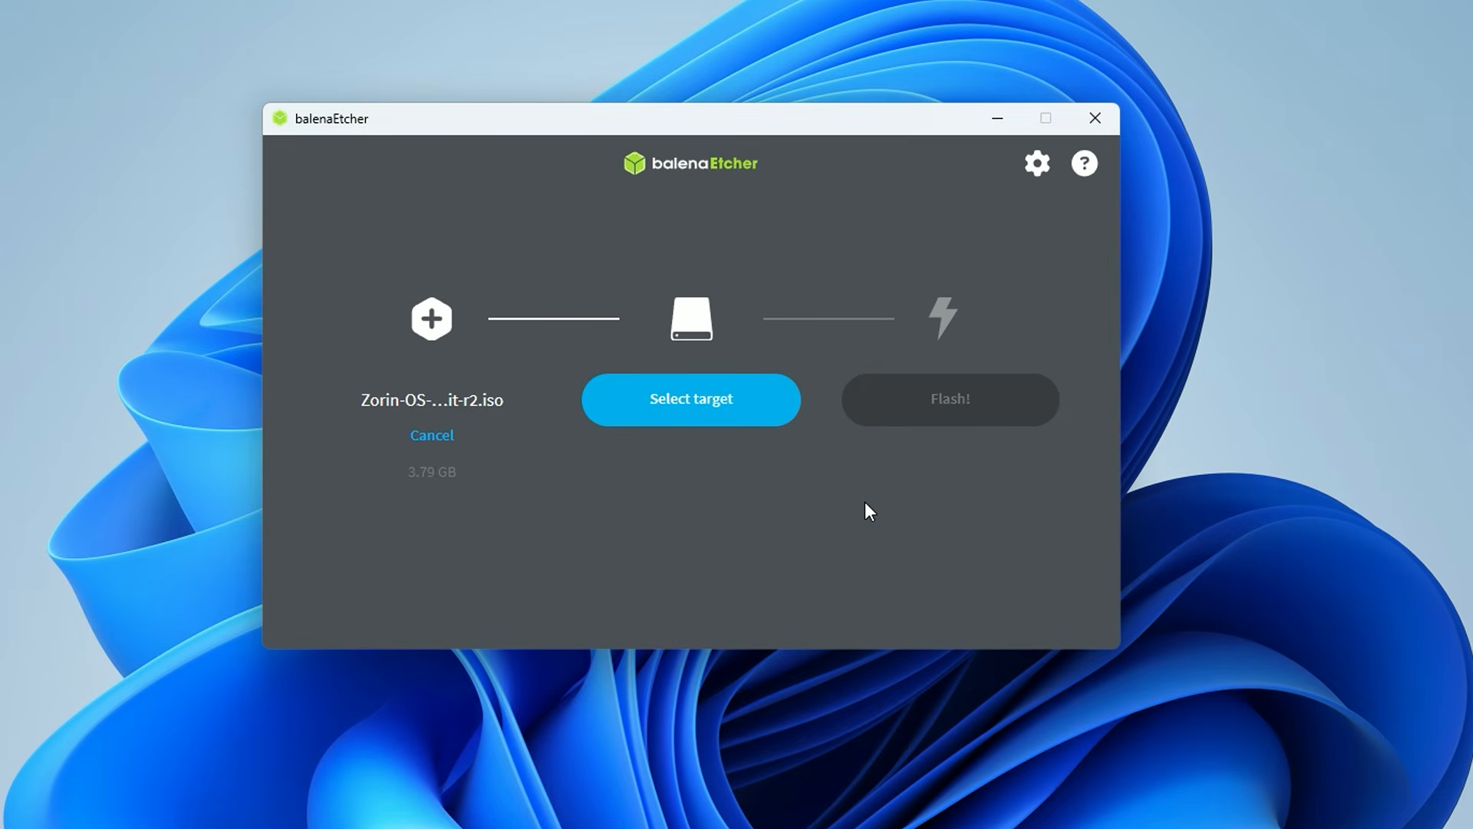
{"action": "left_click", "coordinate": [689, 399]}
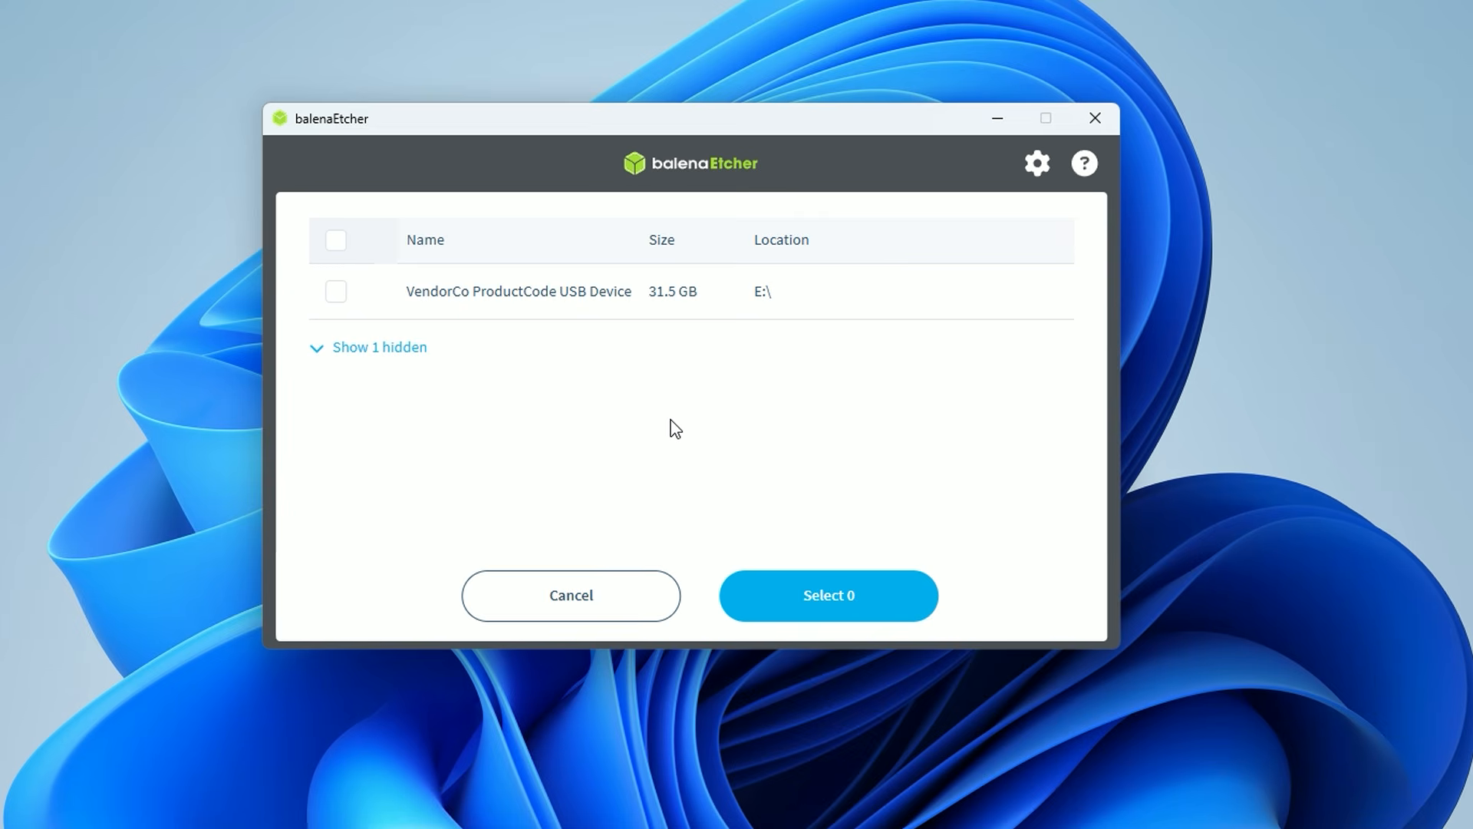
{"action": "left_click", "coordinate": [337, 292]}
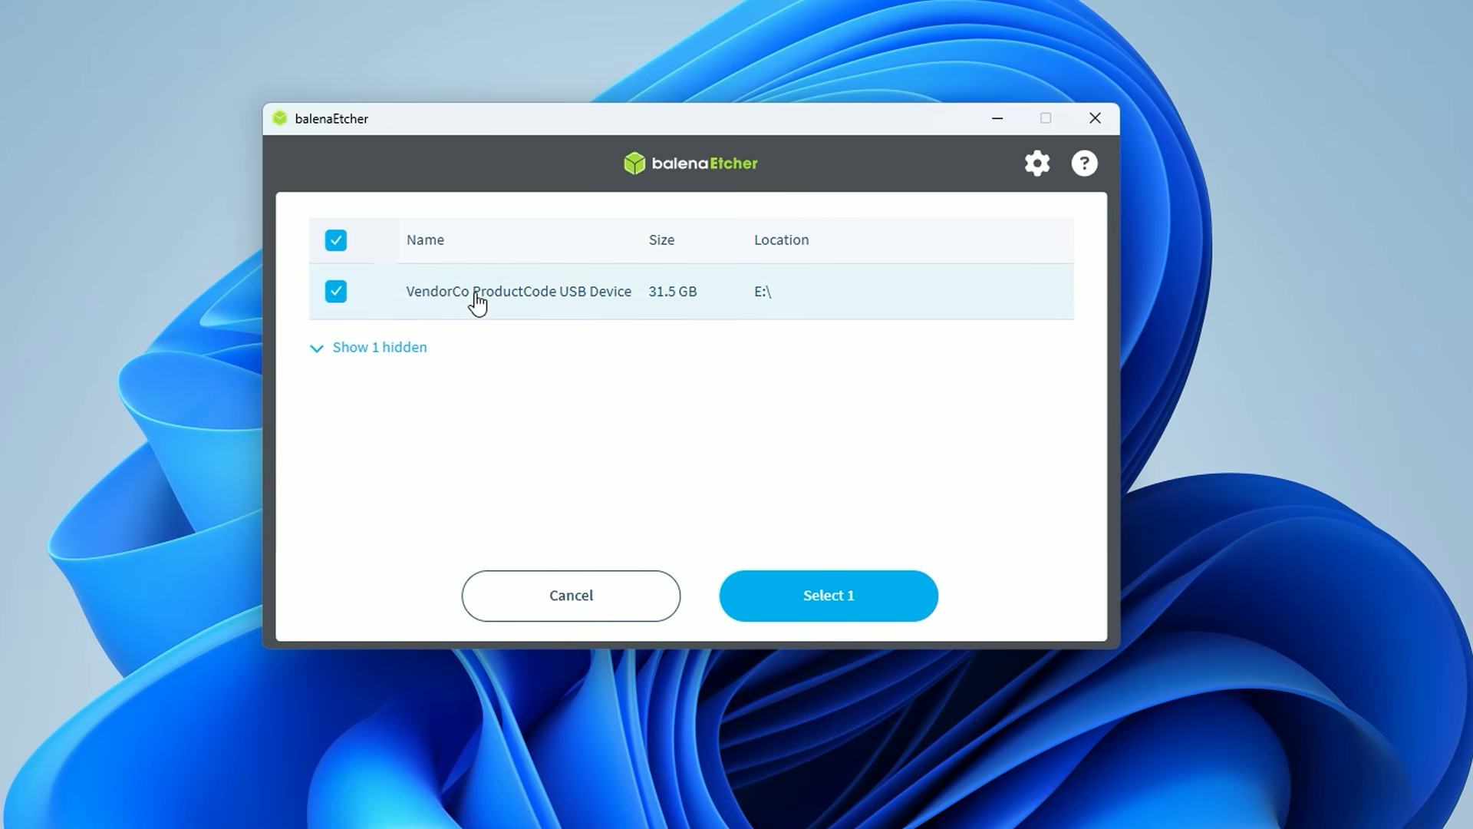
{"action": "left_click", "coordinate": [827, 596]}
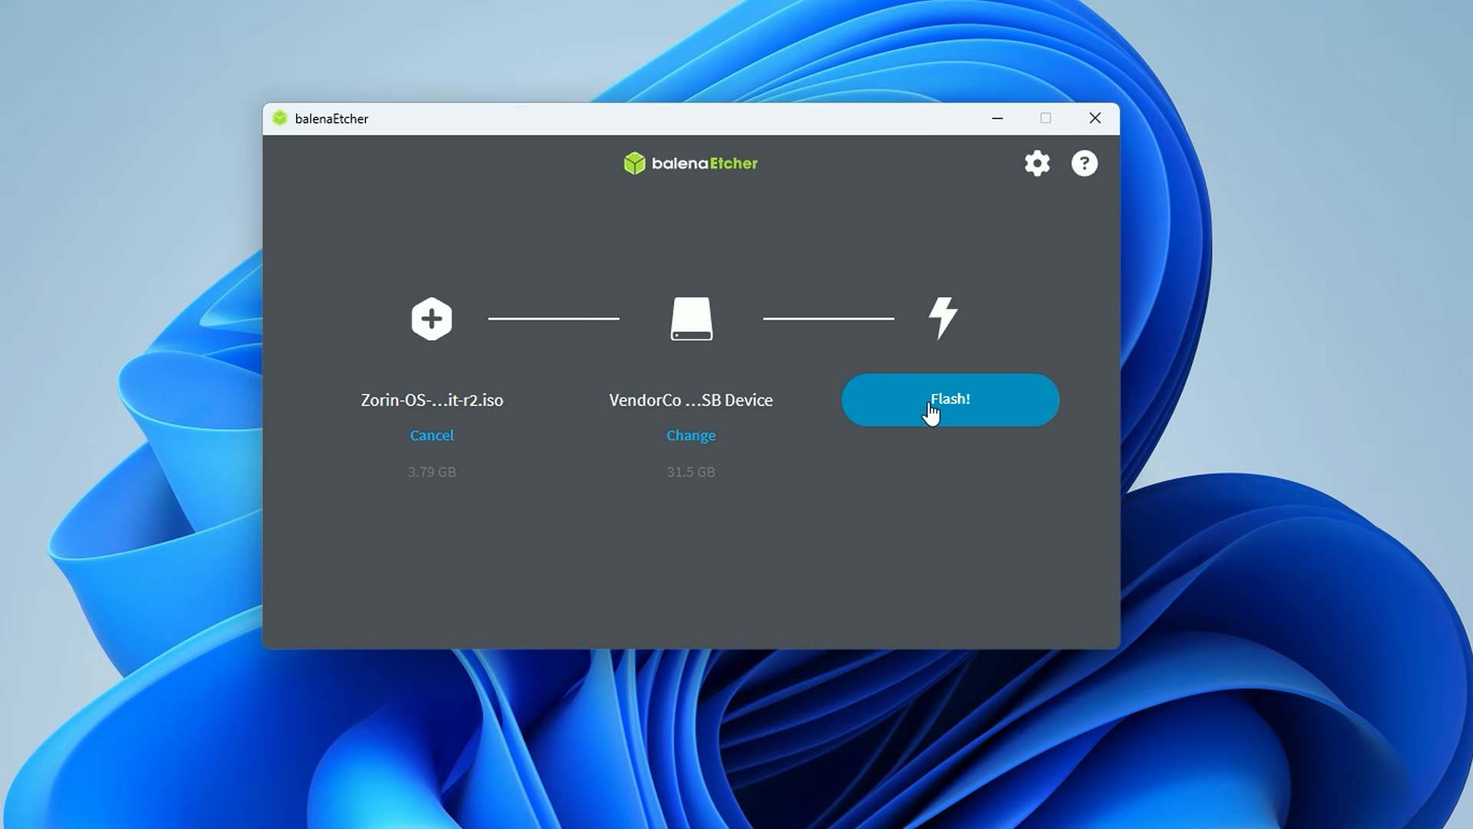
{"action": "left_click", "coordinate": [948, 399]}
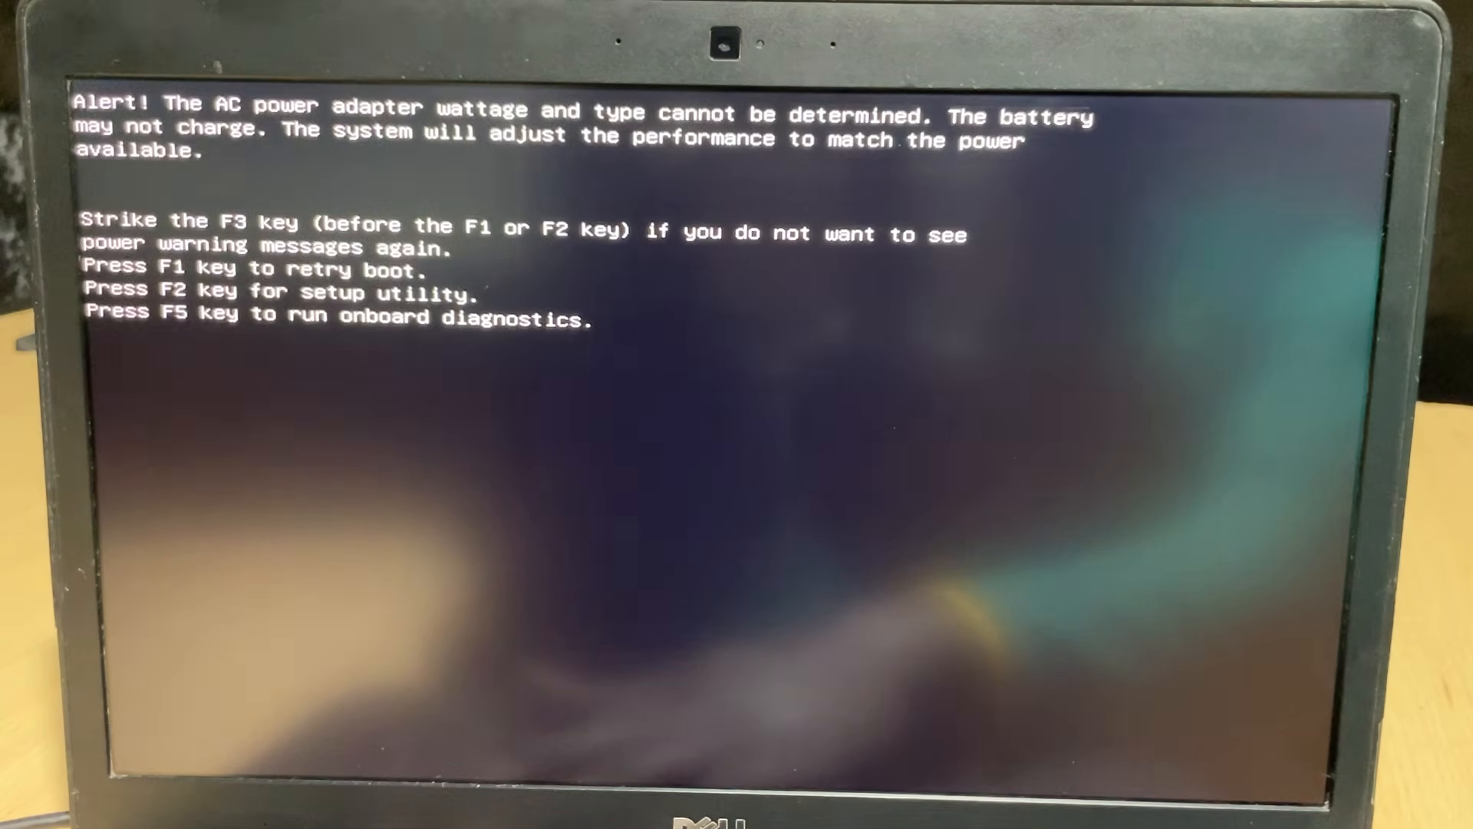
- Enter the setup utility with F2 from the power adapter warning screen
{"action": "key", "text": "f2"}
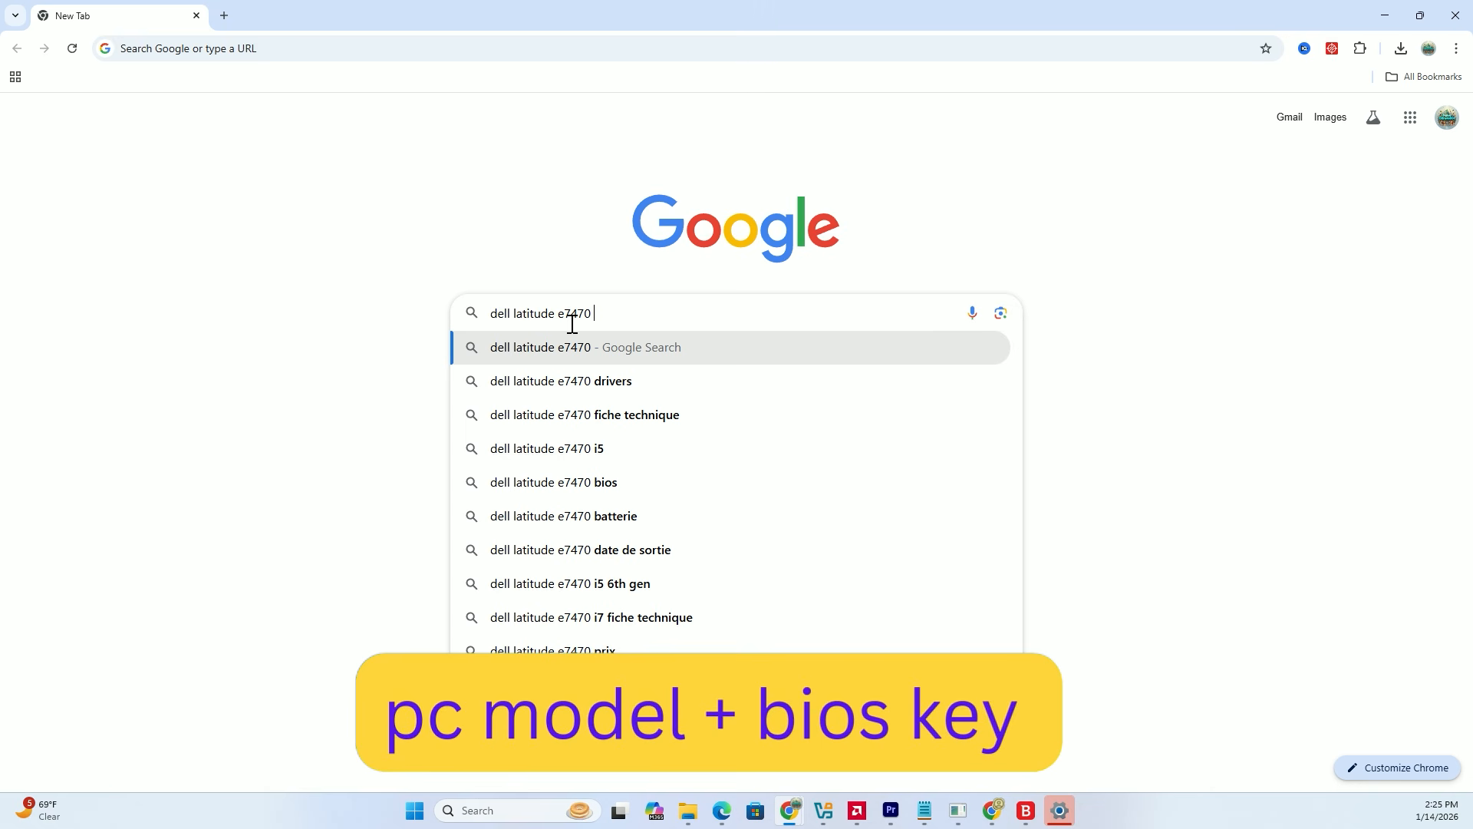
- Search Google for 'dell latitude e7470 boot menu key'
{"action": "type", "text": "boot me"}
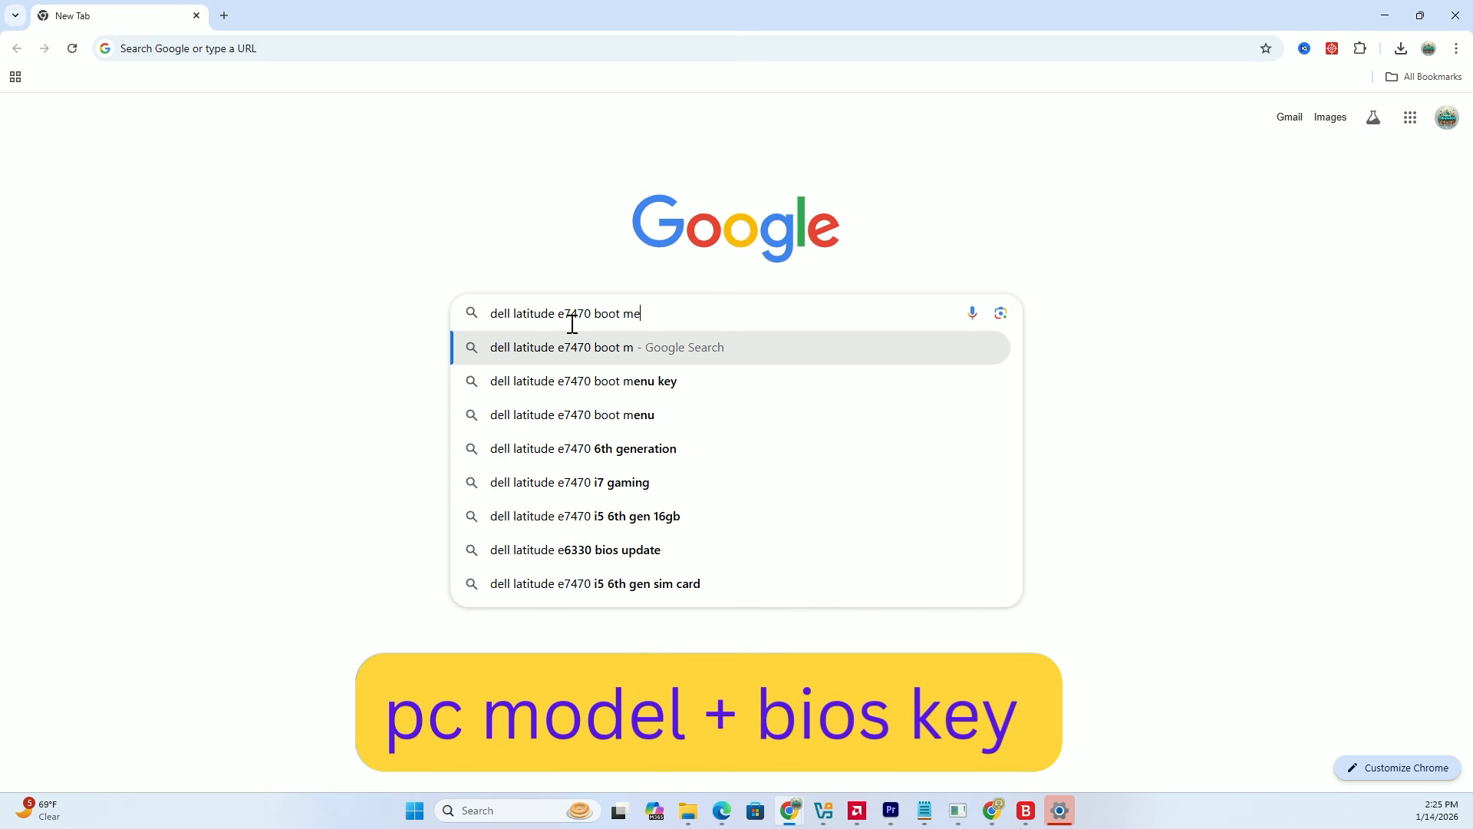
{"action": "left_click", "coordinate": [574, 415]}
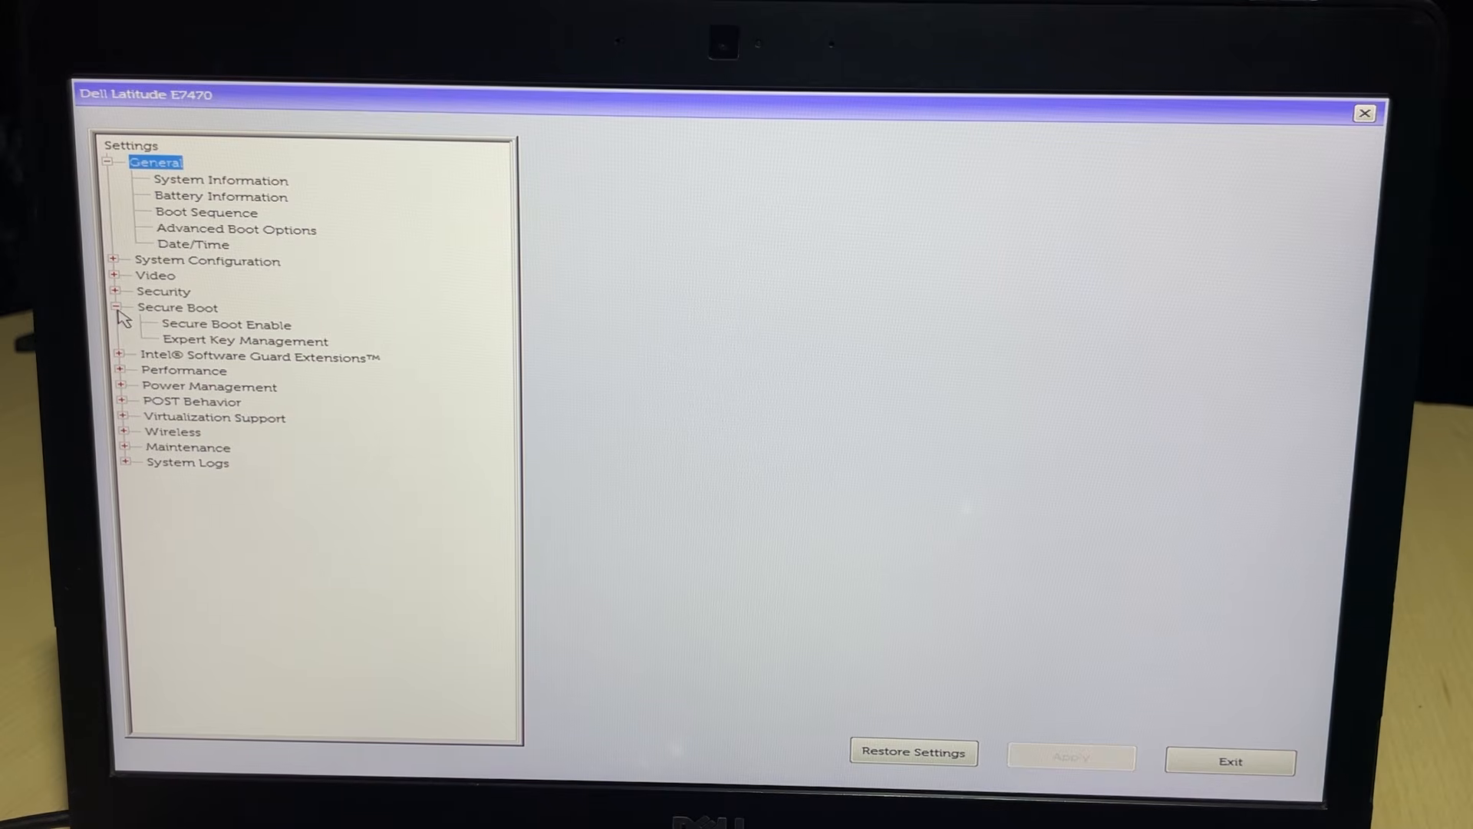
{"action": "mouse_move", "coordinate": [216, 333]}
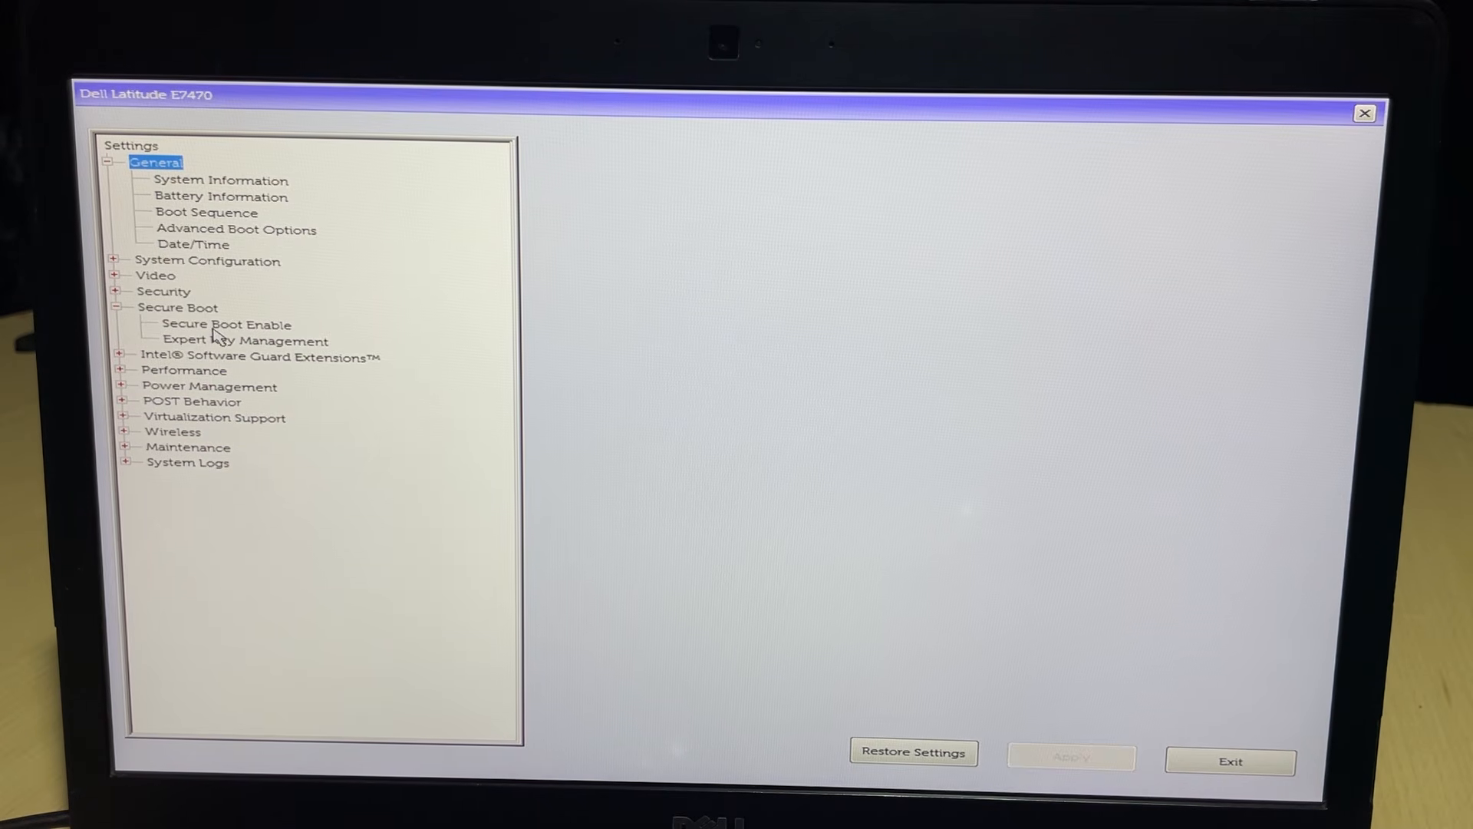
- Confirm Secure Boot Enable is Disabled and exit BIOS setup to restart
{"action": "left_click", "coordinate": [226, 323]}
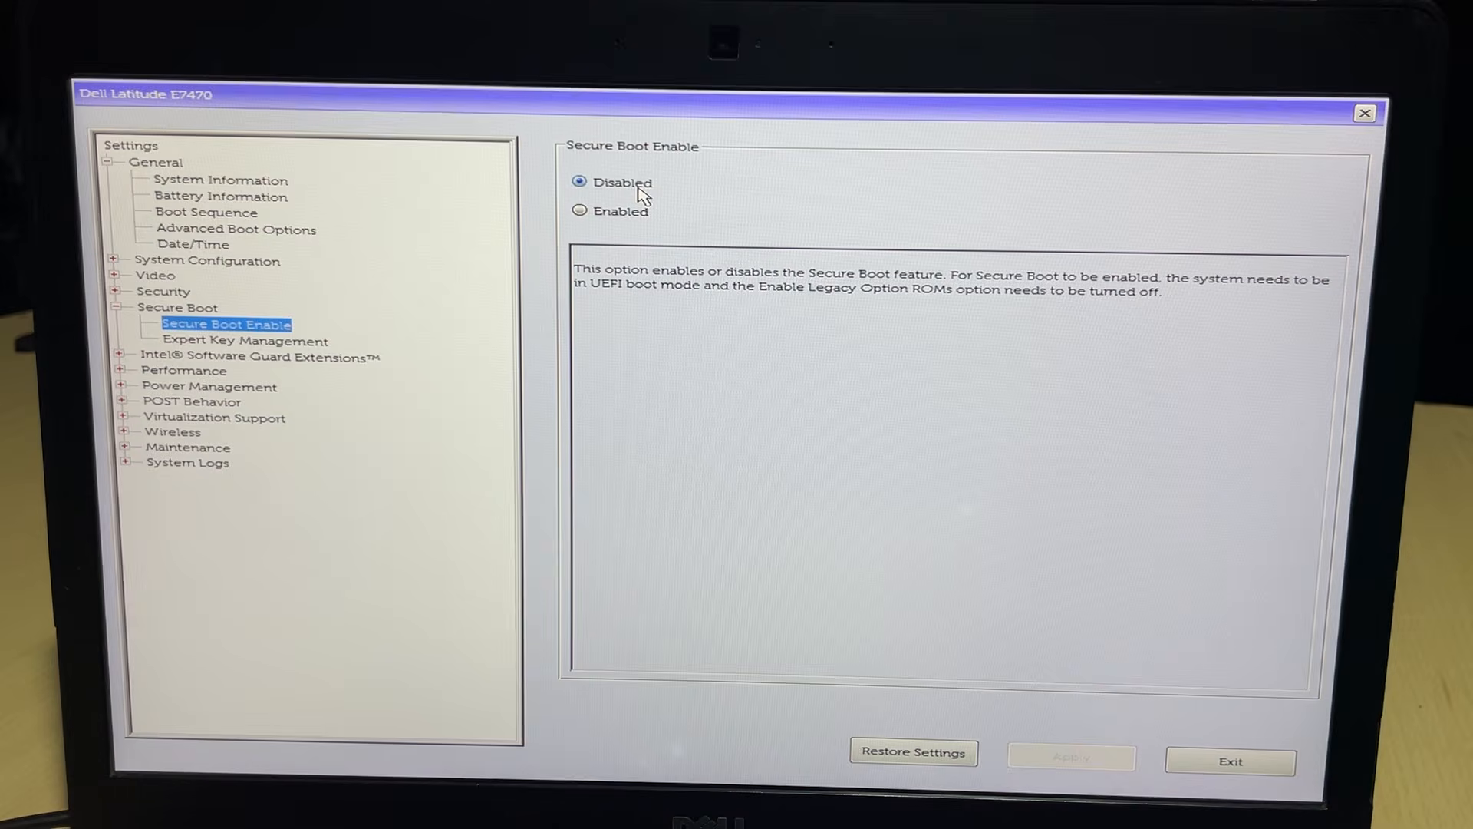
{"action": "mouse_move", "coordinate": [1085, 667]}
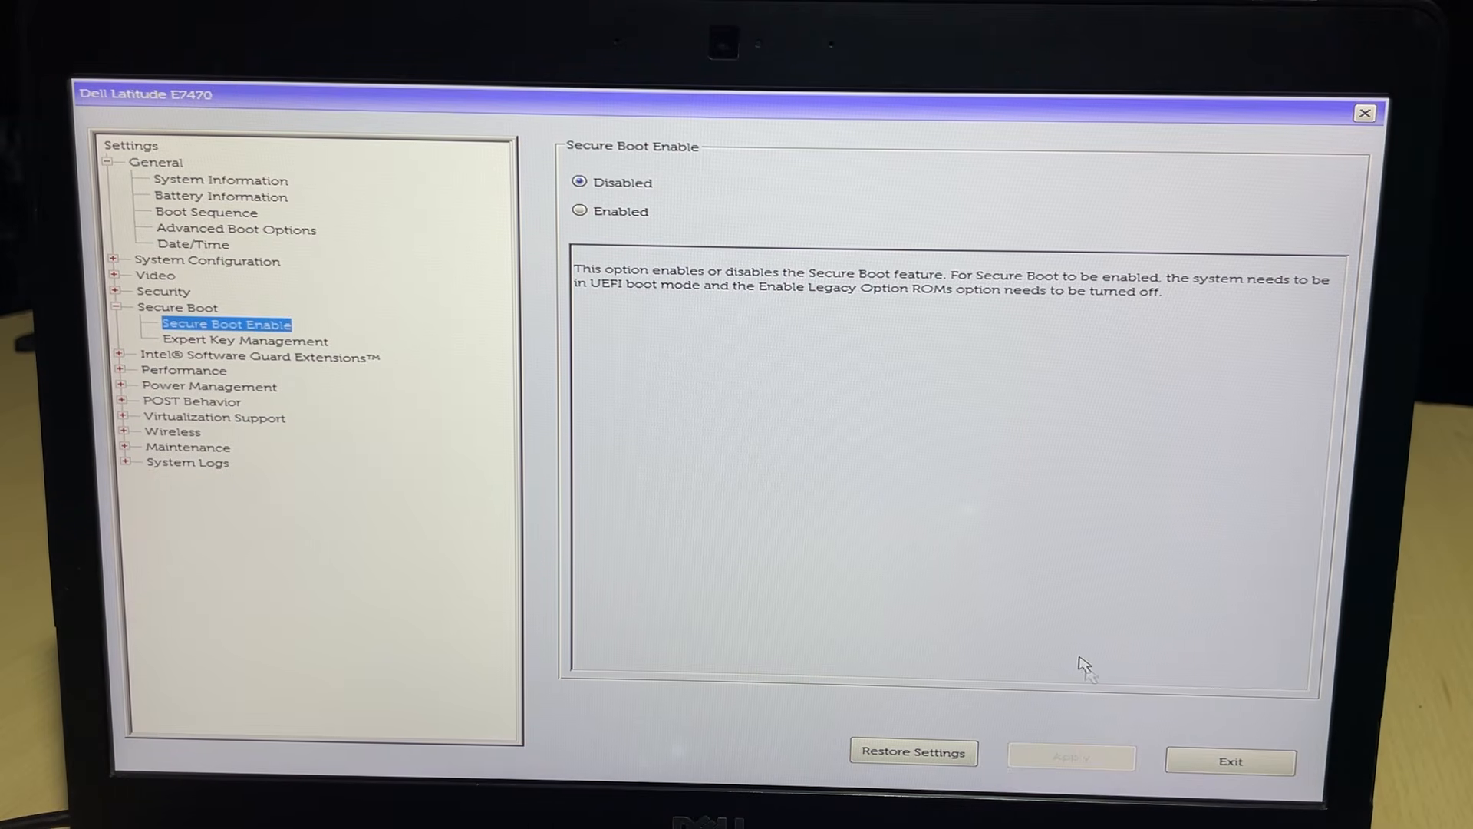
{"action": "mouse_move", "coordinate": [1200, 767]}
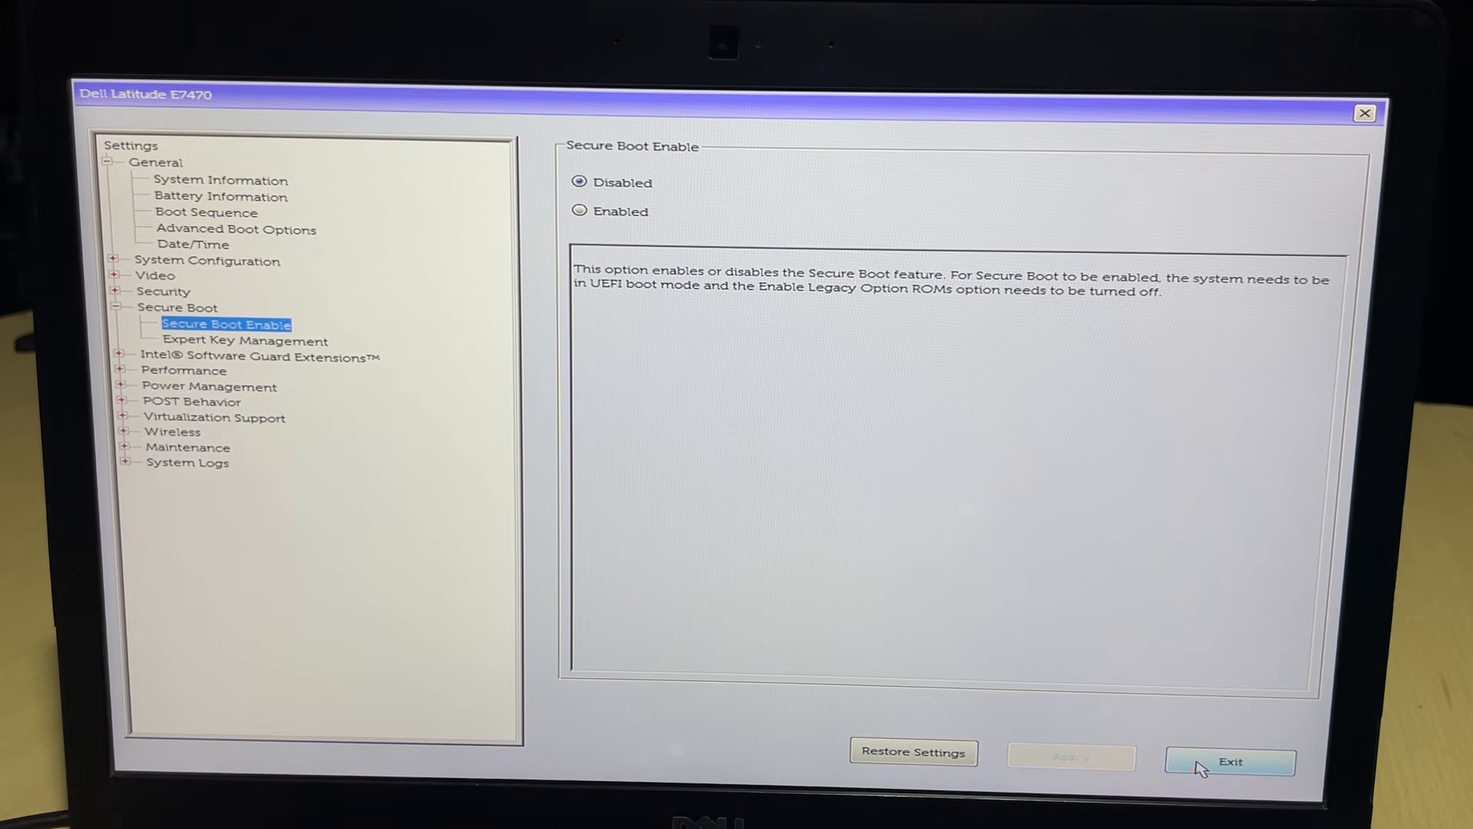
{"action": "left_click", "coordinate": [1229, 761]}
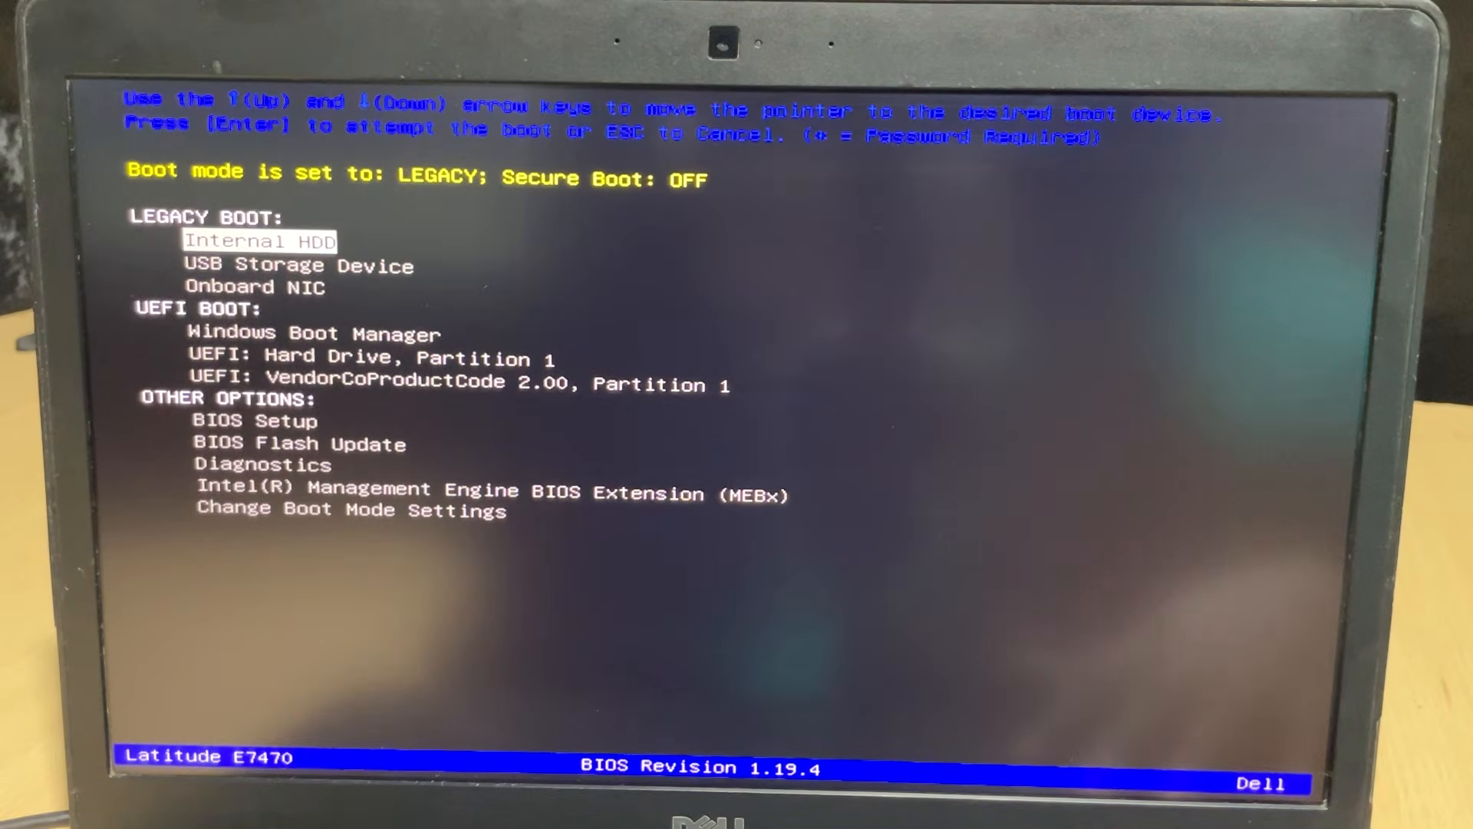
- Choose USB Storage Device in the boot menu and launch Try or Install Zorin OS
{"action": "key", "text": "Down"}
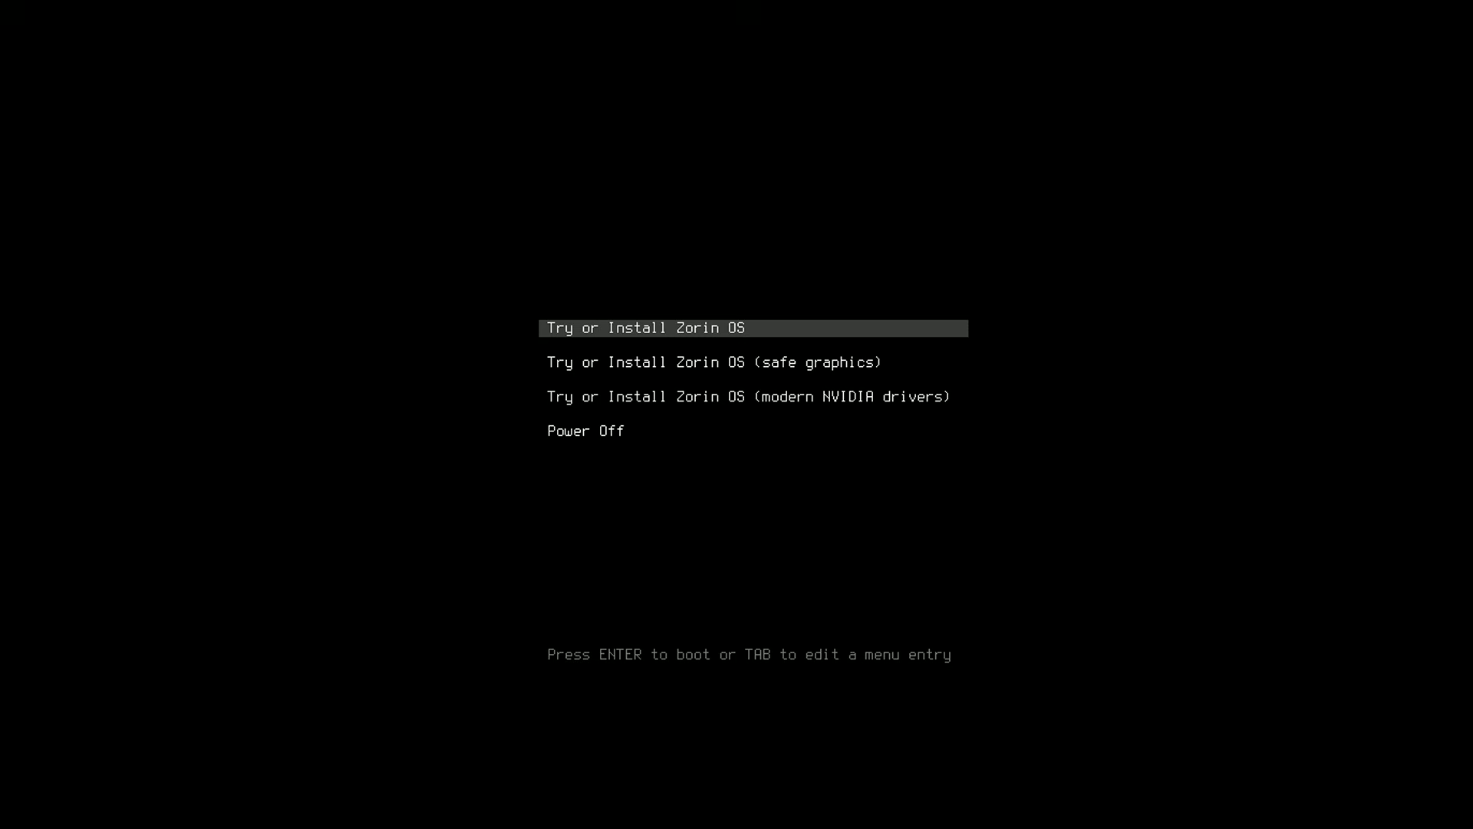
{"action": "key", "text": "Return"}
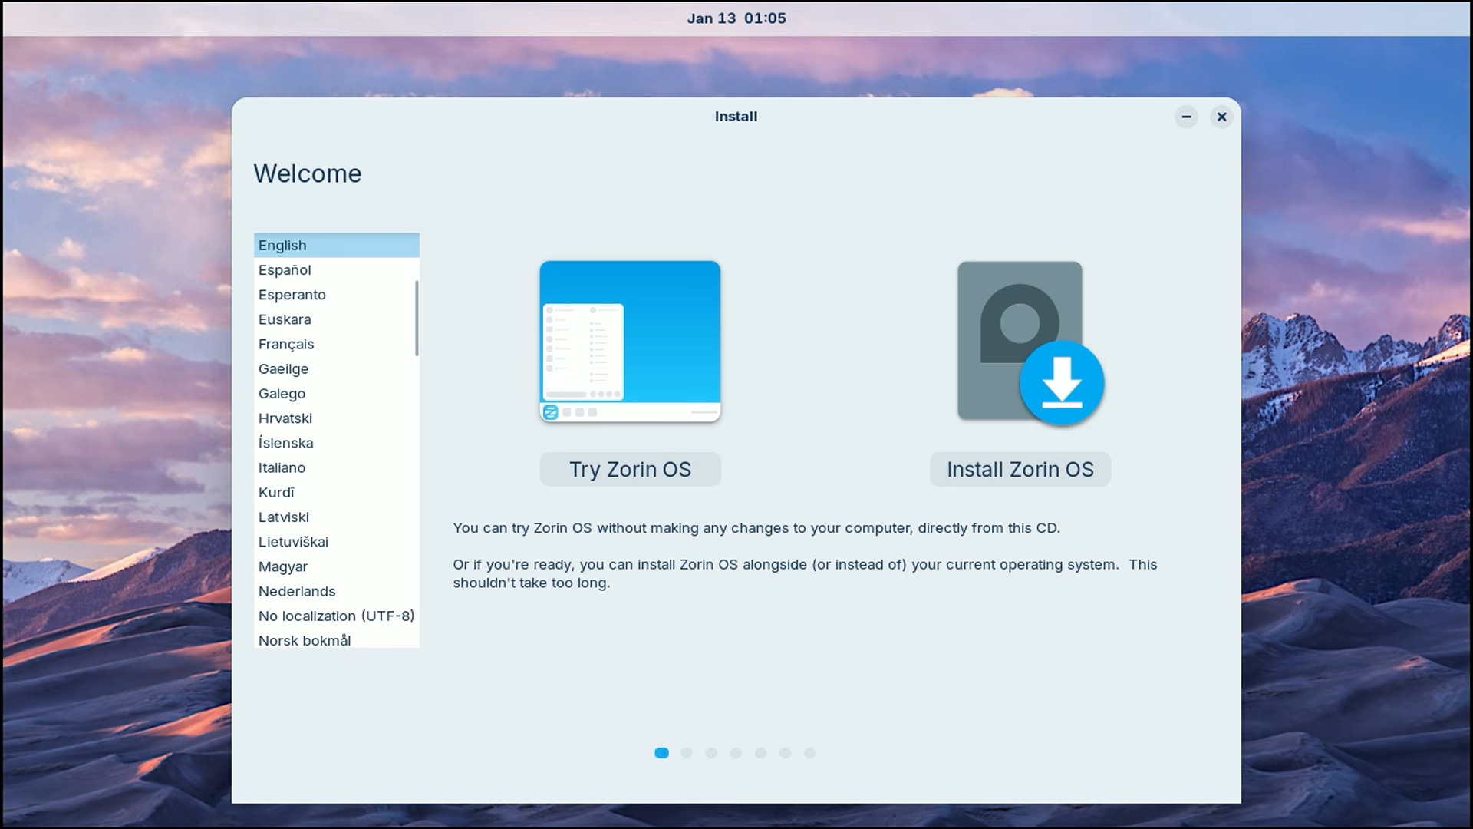
{"action": "mouse_move", "coordinate": [697, 576]}
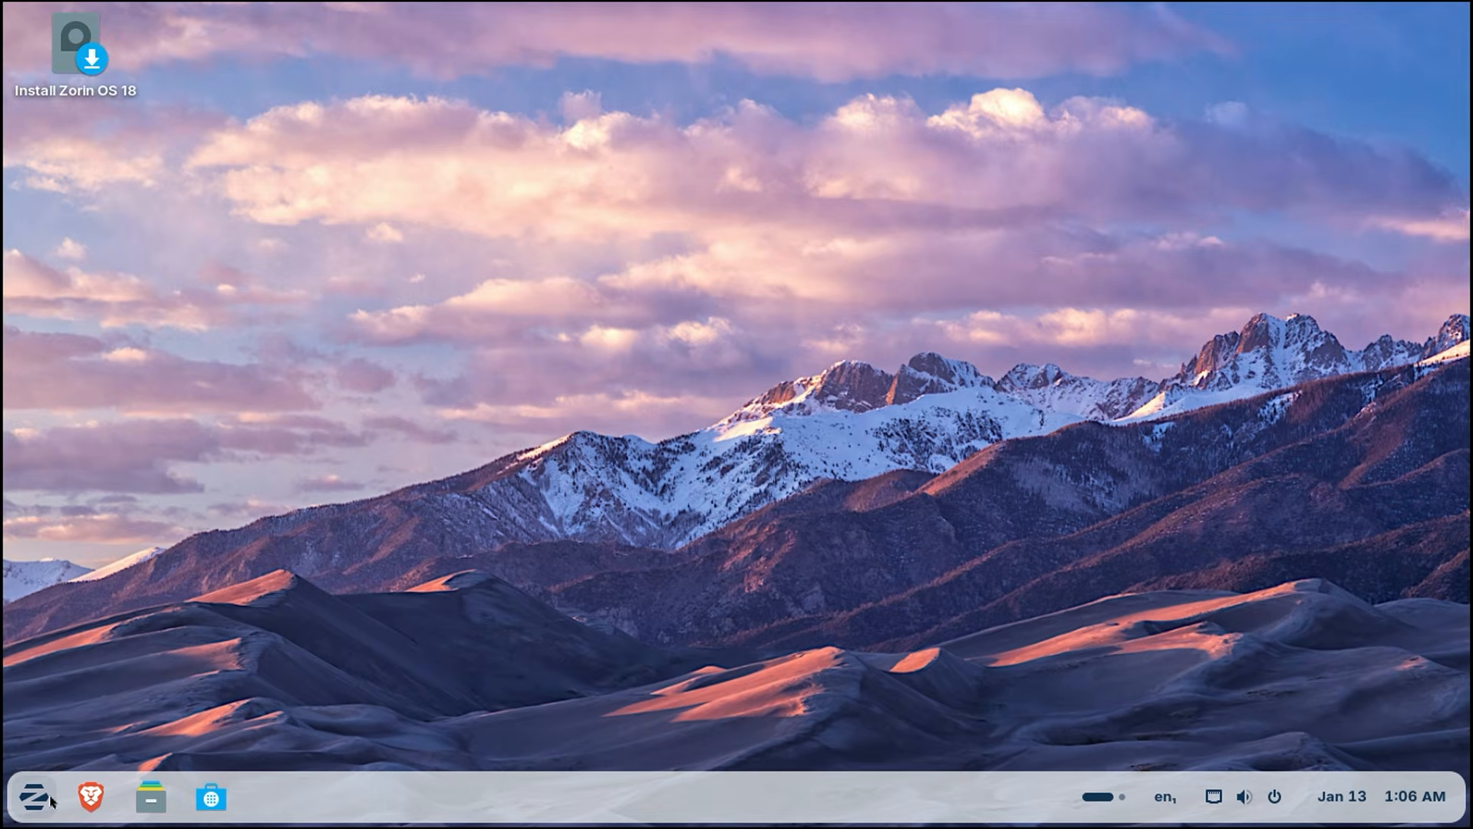
- Dismiss the installer welcome window, leaving the Install Zorin OS 18 desktop launcher
{"action": "left_click", "coordinate": [35, 797]}
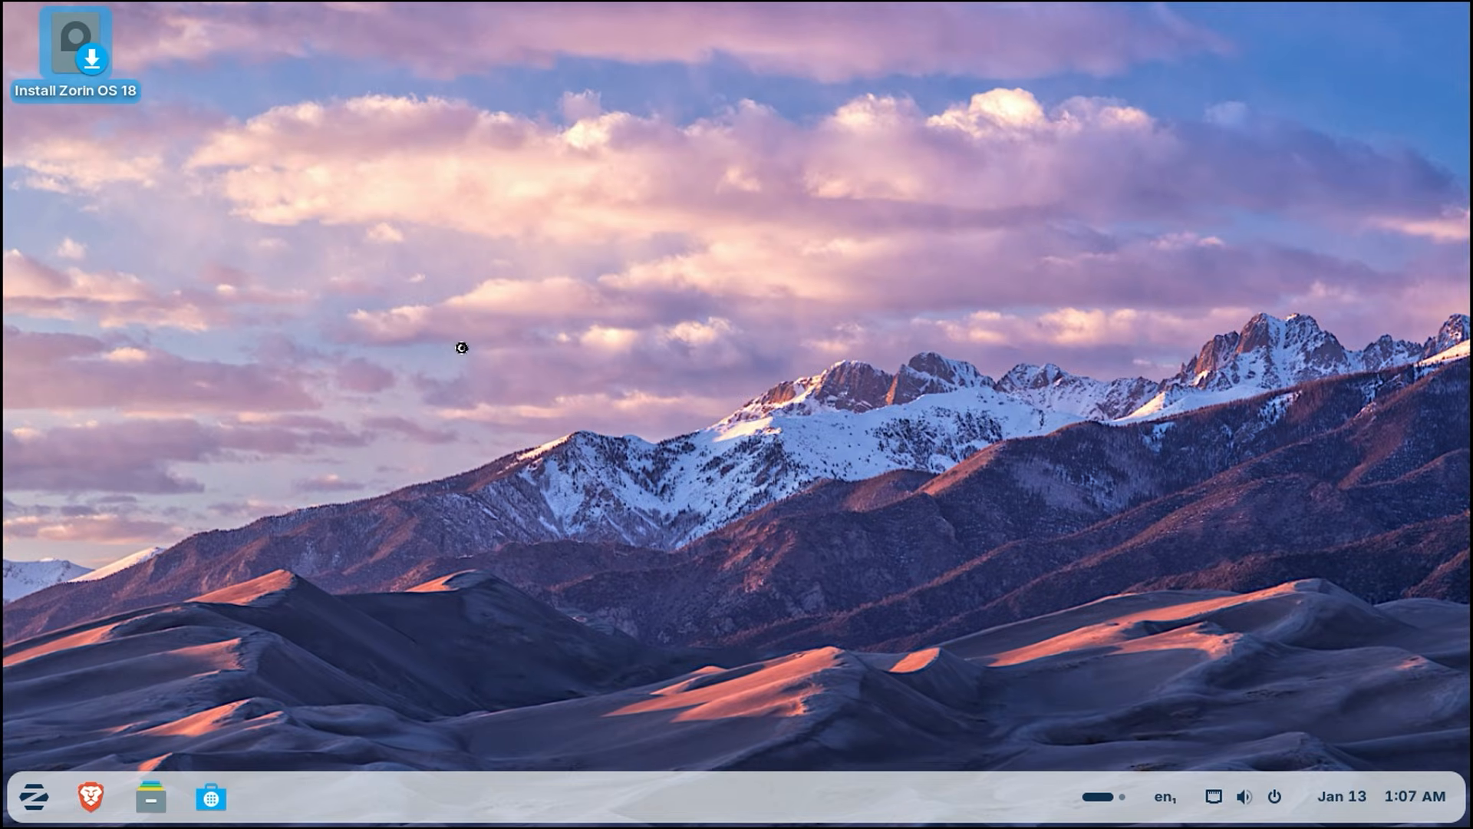
- Launch Install Zorin OS 18, keep English, and continue without connecting to Wi-Fi
{"action": "double_click", "coordinate": [75, 44]}
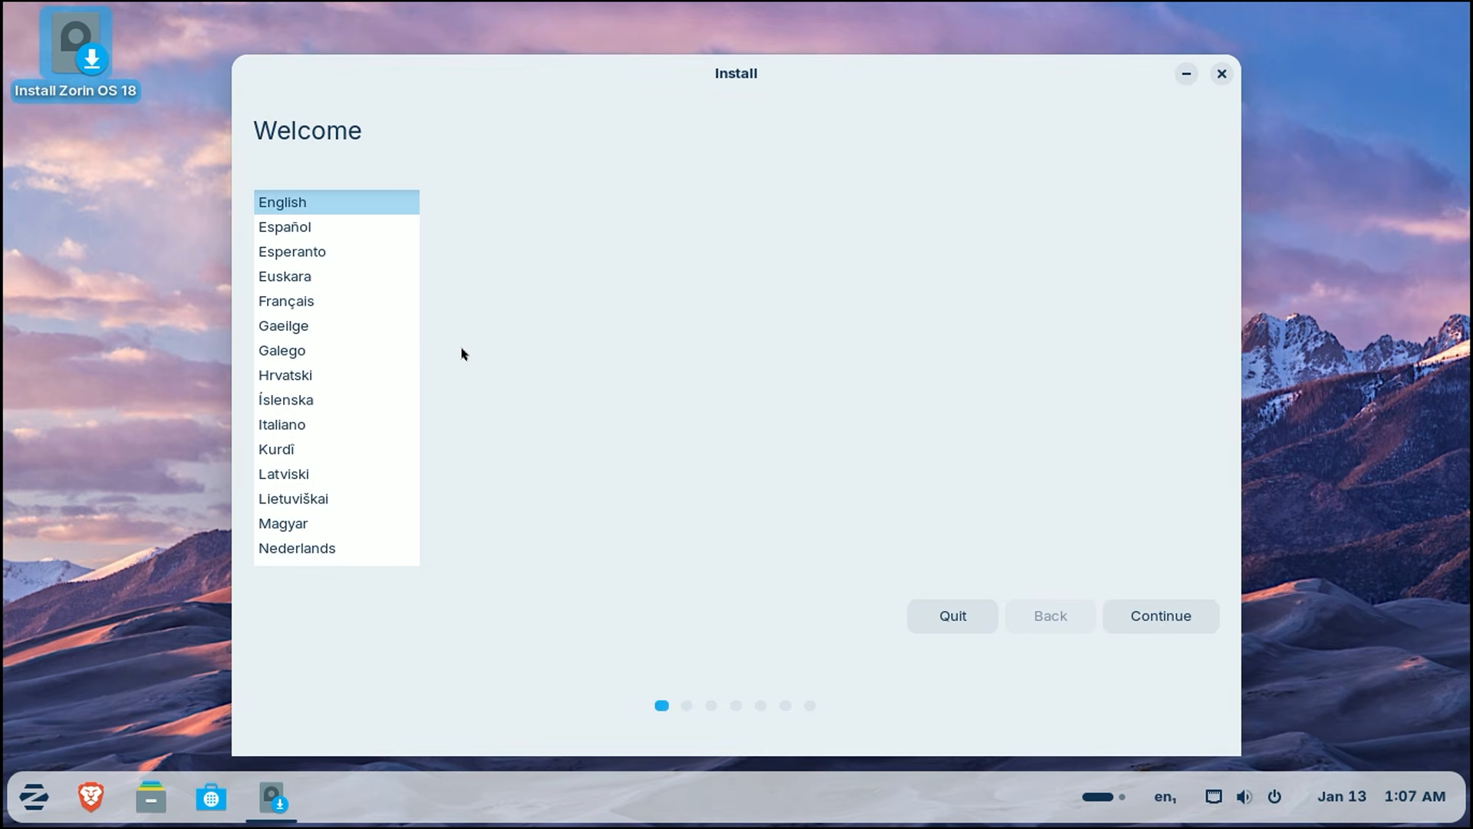
{"action": "mouse_move", "coordinate": [498, 402]}
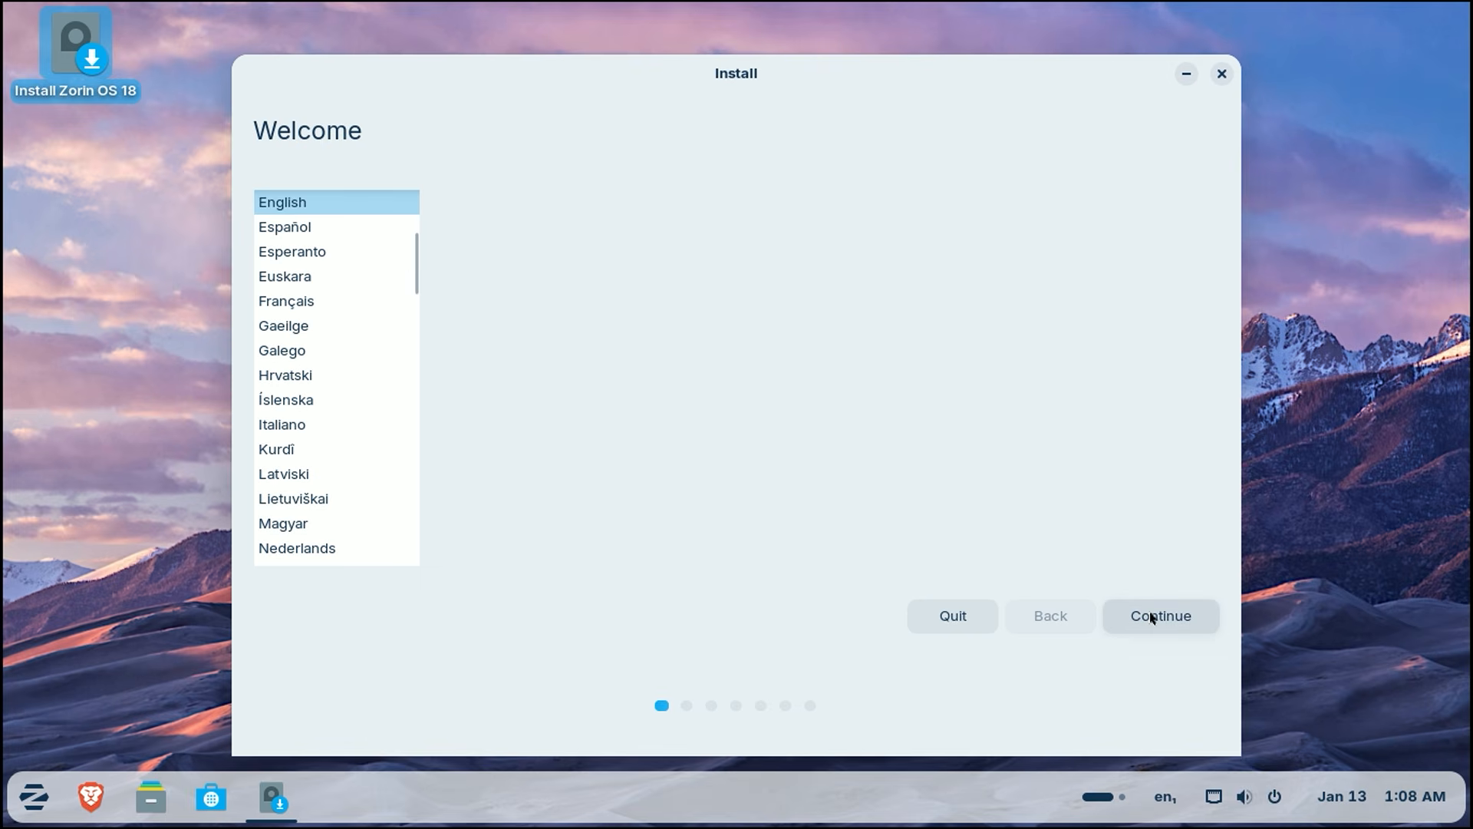
{"action": "left_click", "coordinate": [1160, 615]}
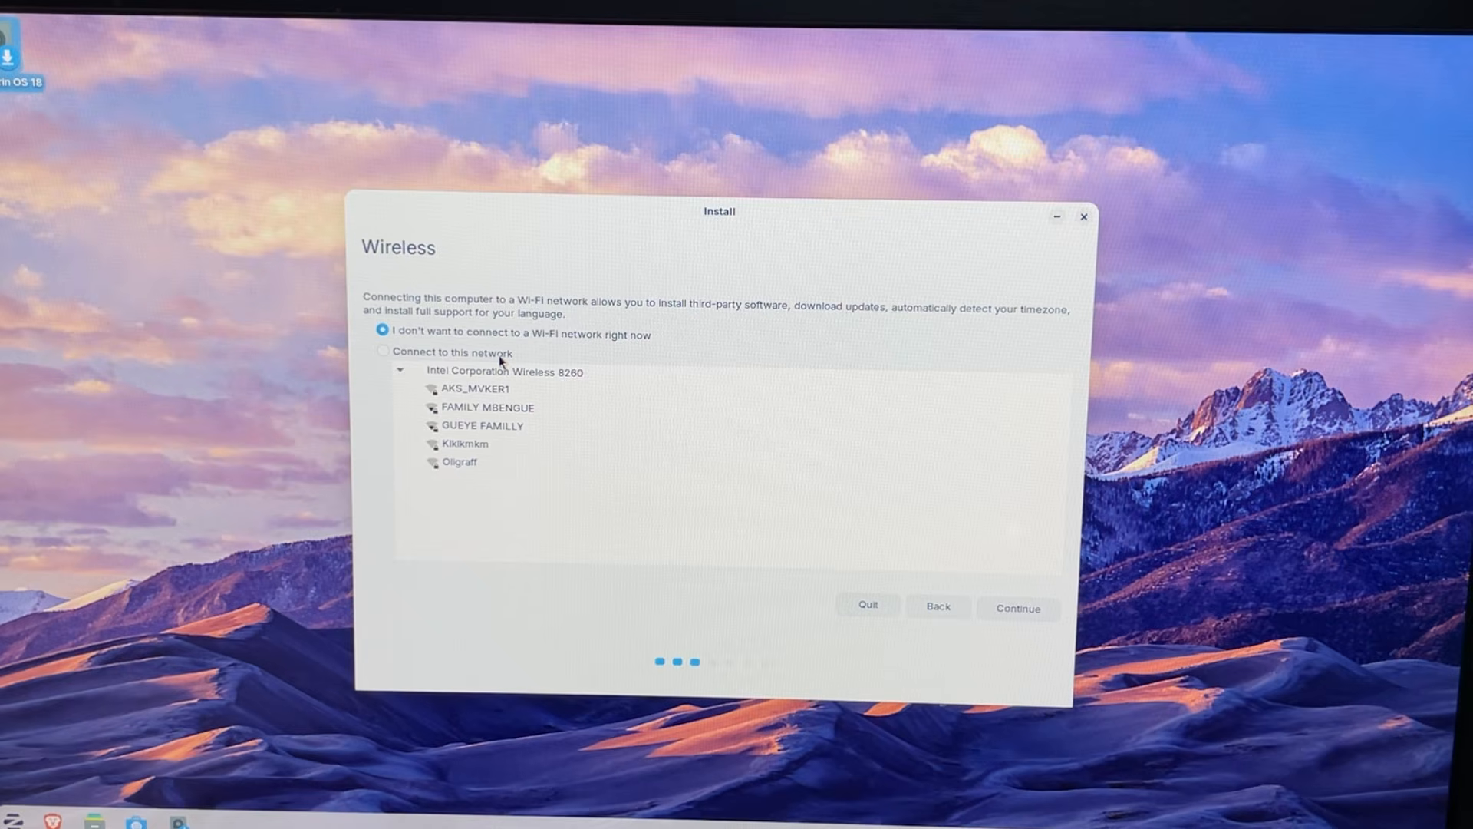
{"action": "mouse_move", "coordinate": [540, 345]}
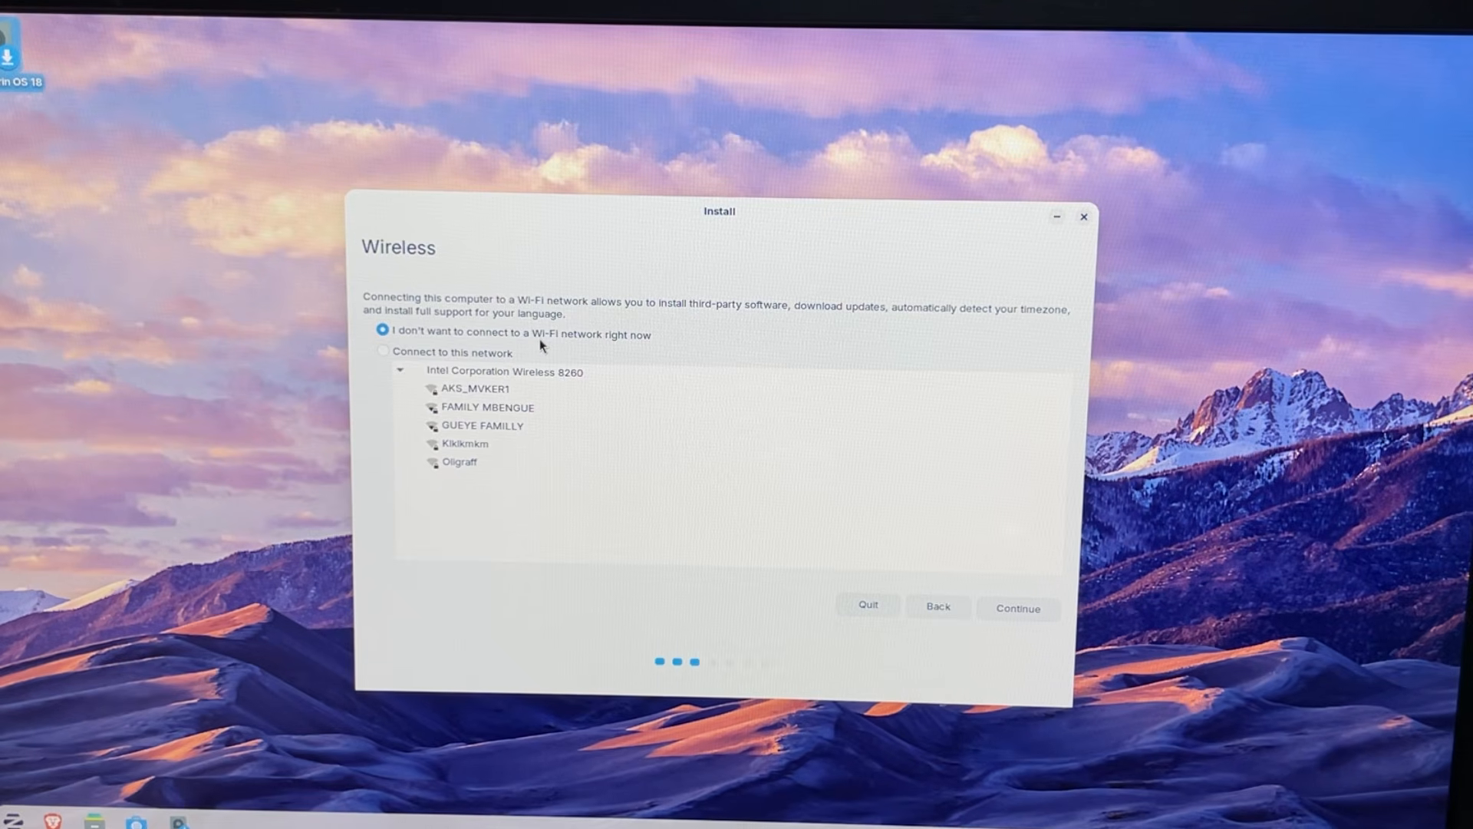
{"action": "left_click", "coordinate": [1017, 608]}
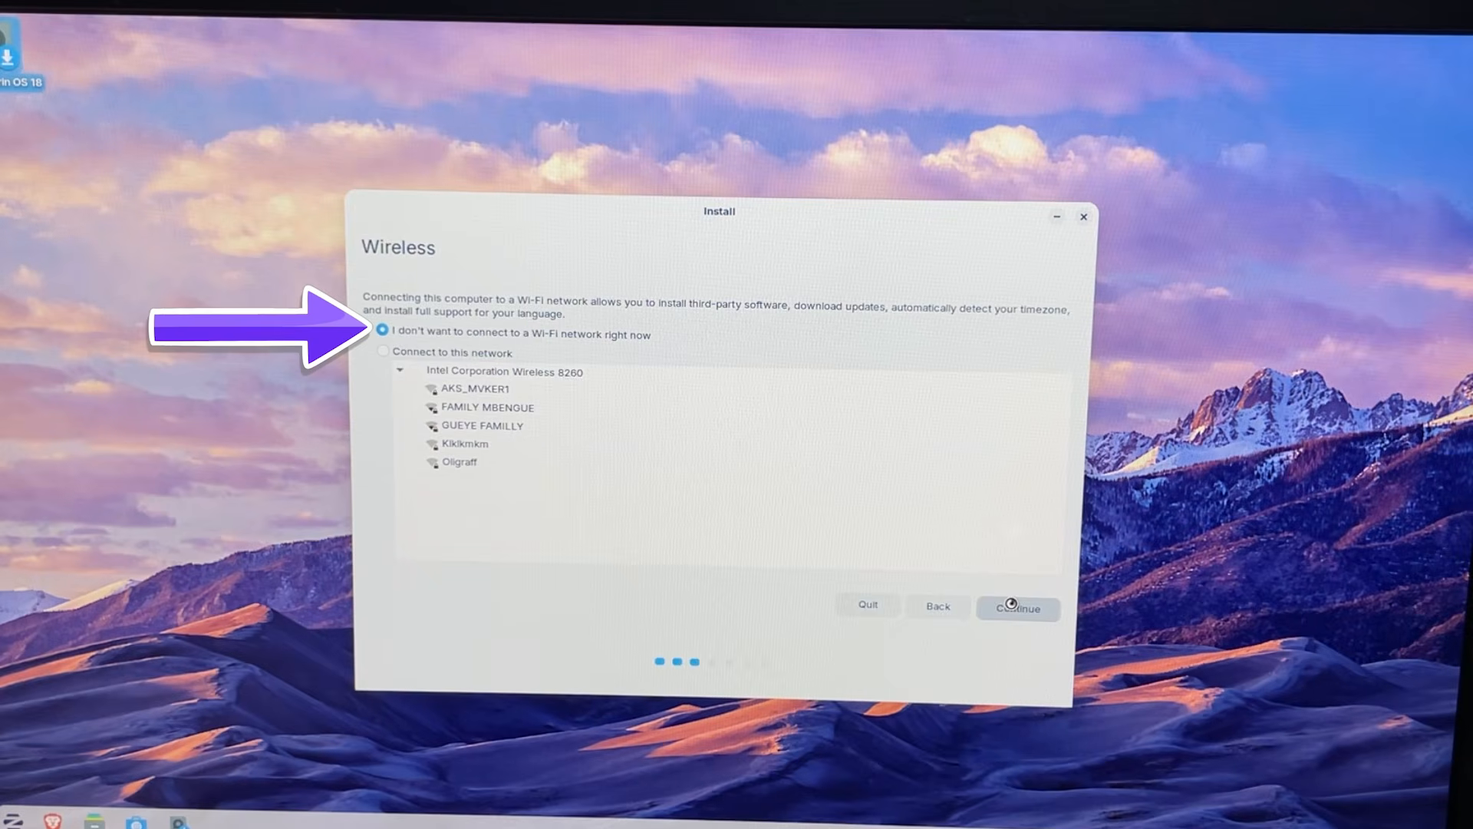
{"action": "left_click", "coordinate": [1016, 607]}
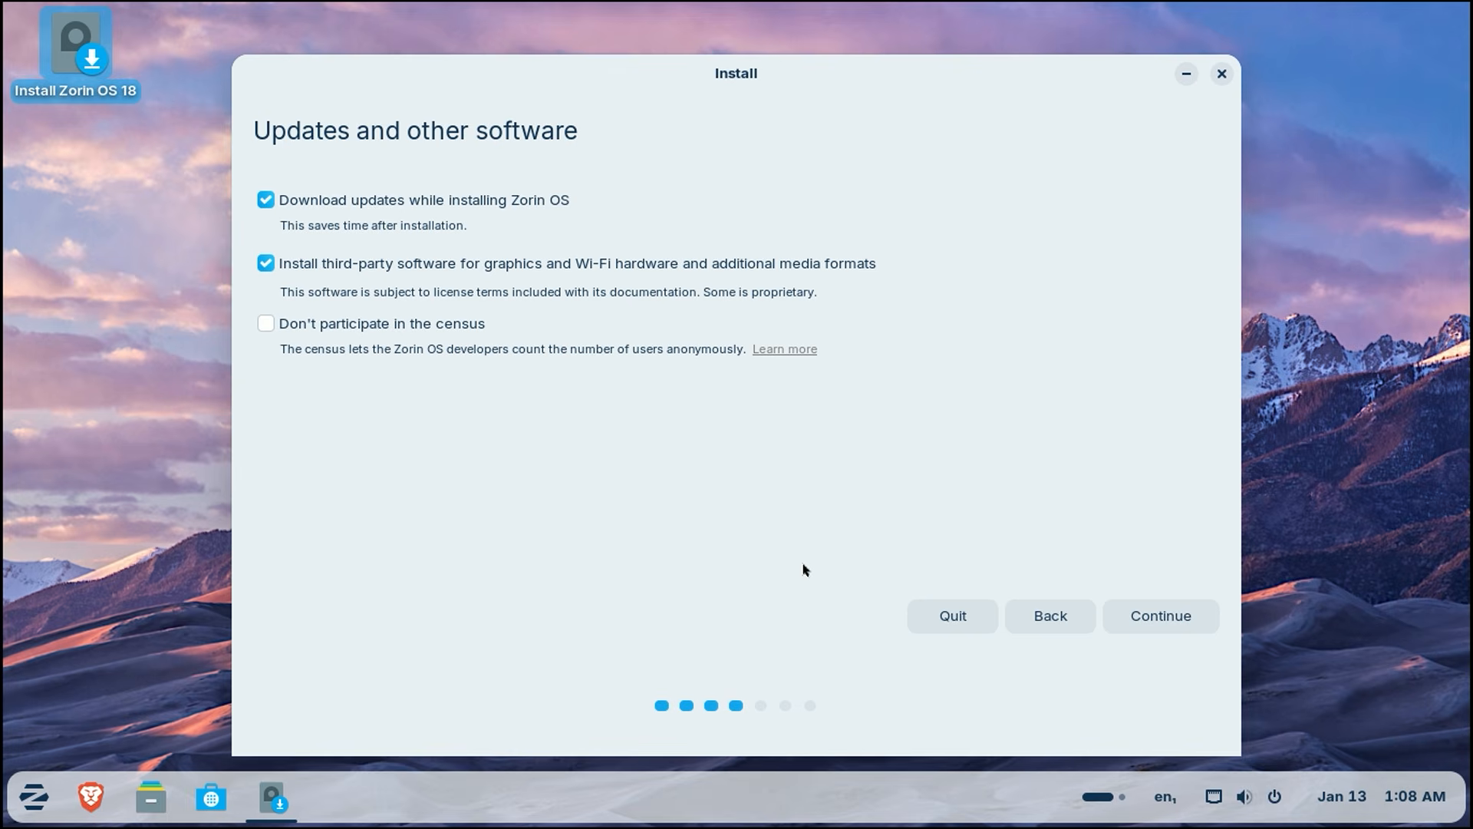
{"action": "mouse_move", "coordinate": [290, 220]}
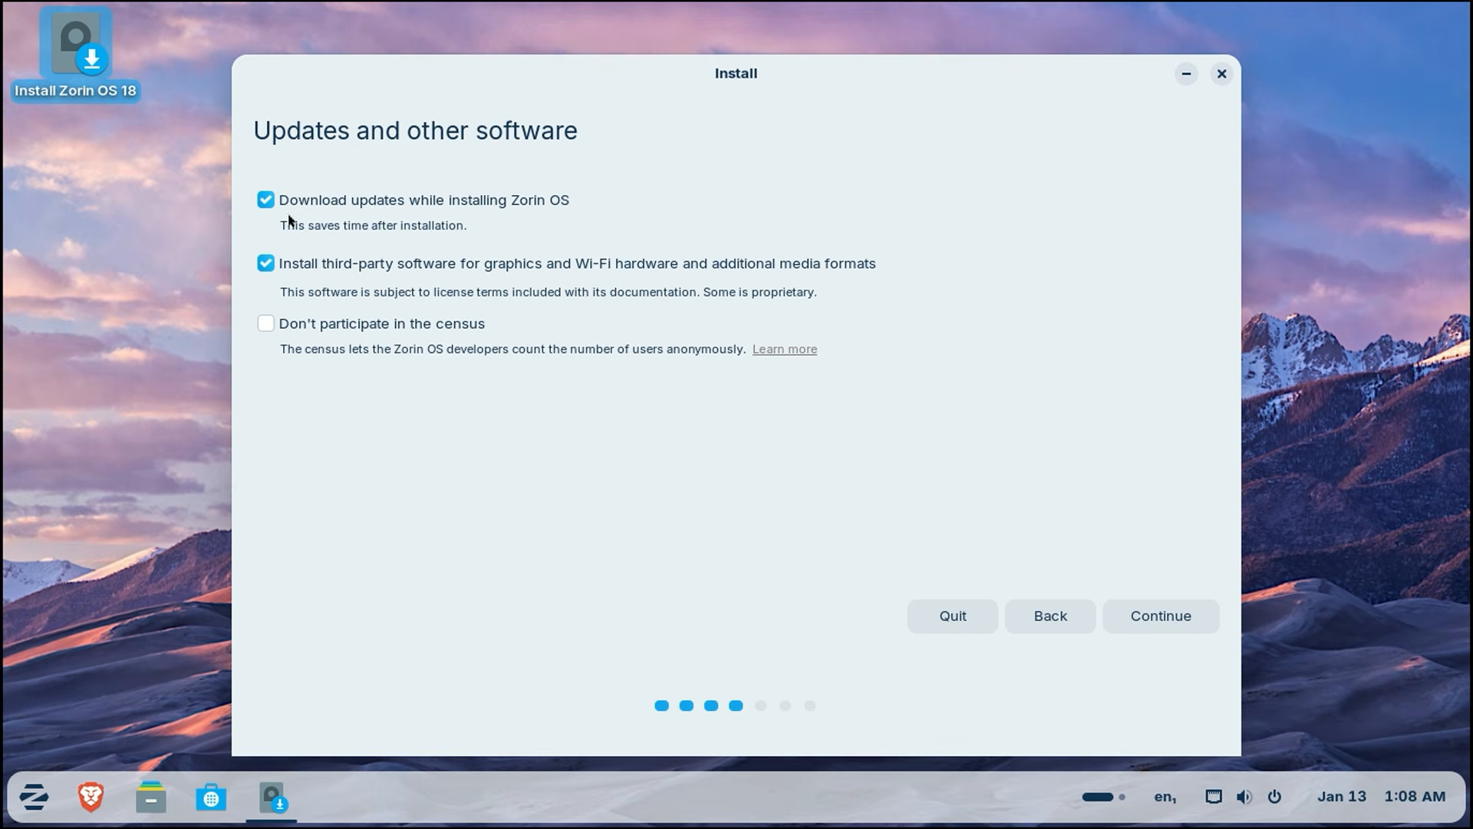
{"action": "mouse_move", "coordinate": [333, 229]}
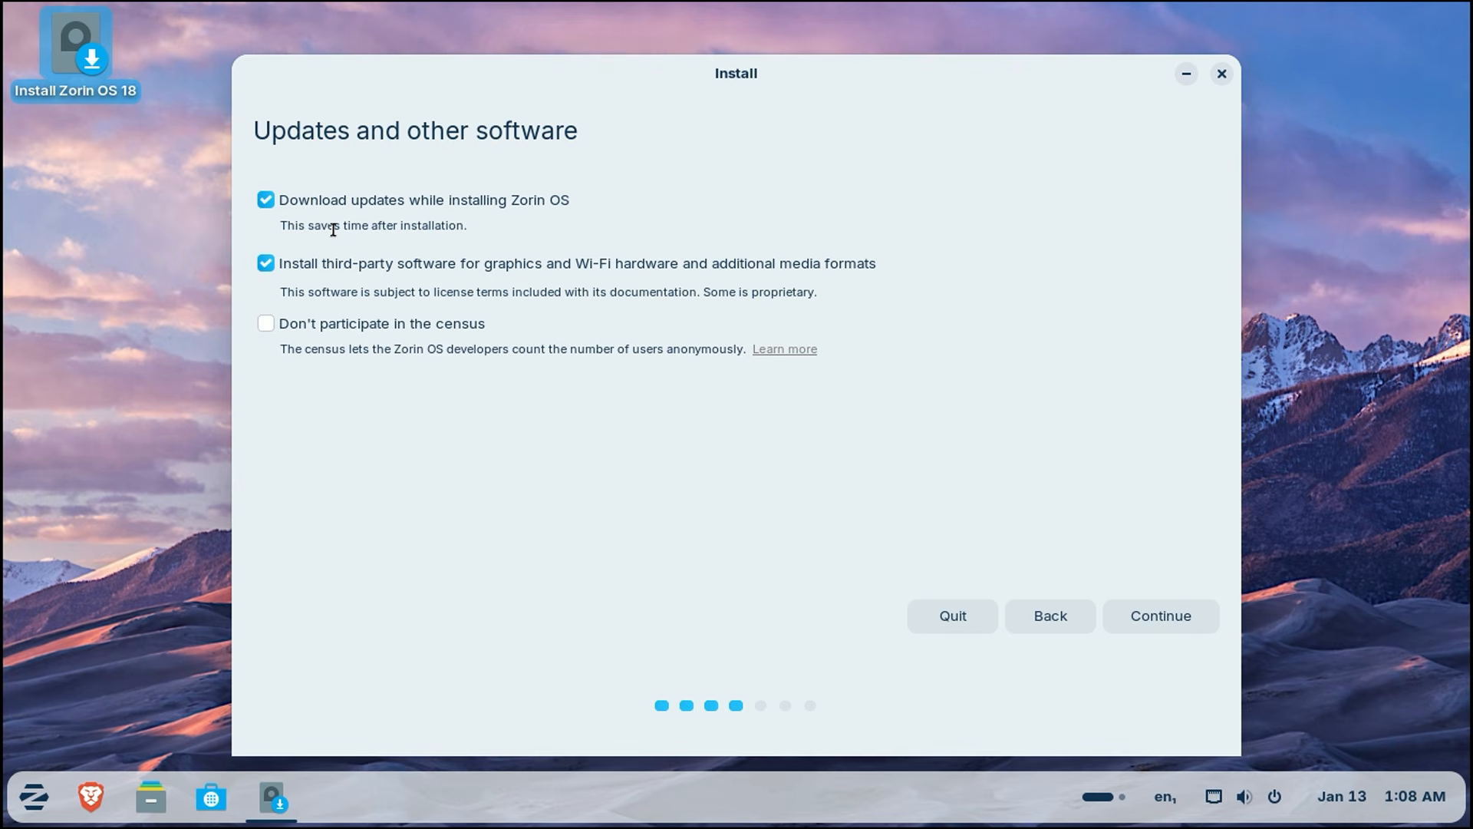
{"action": "mouse_move", "coordinate": [349, 267]}
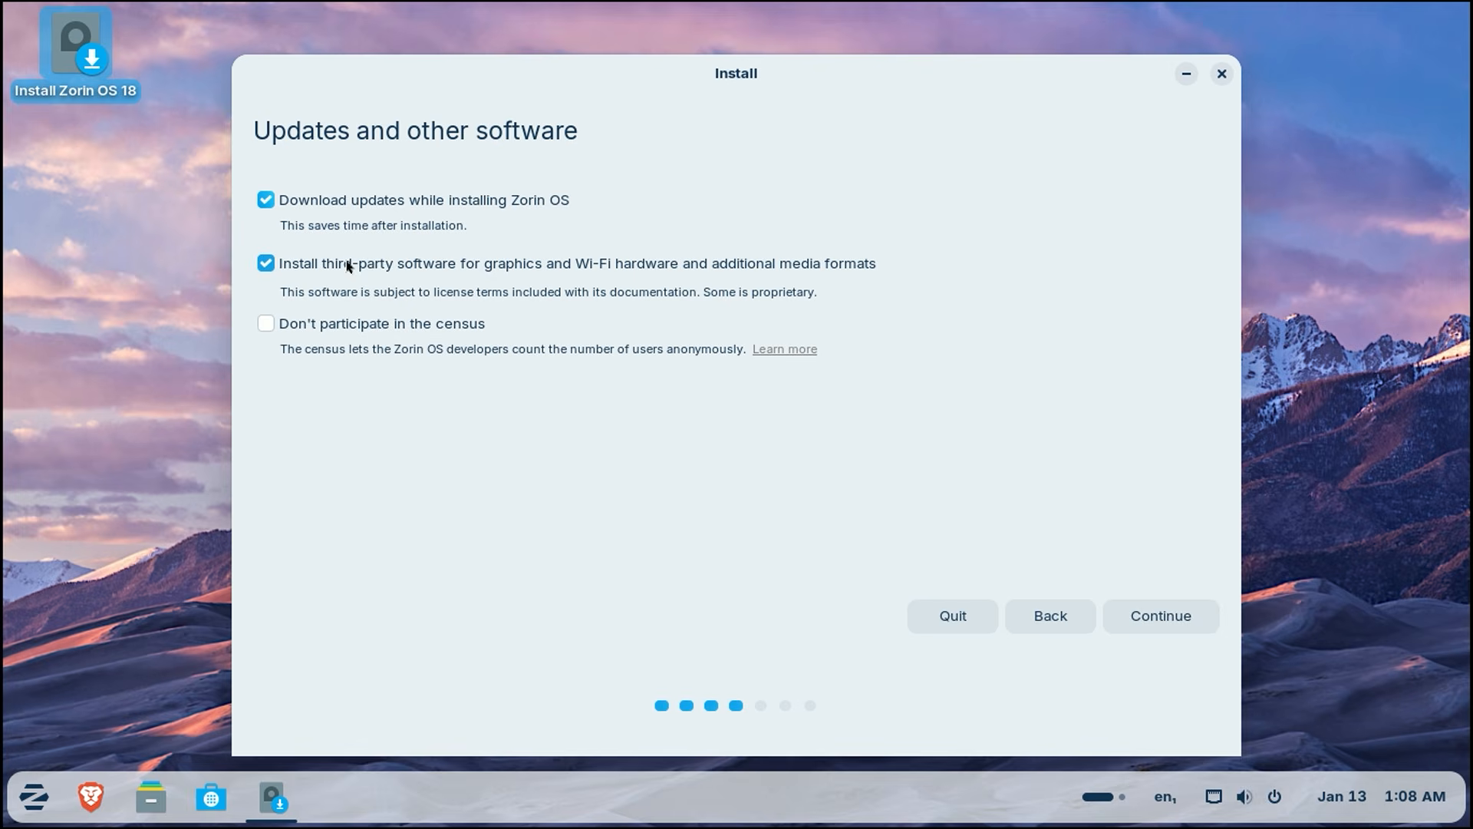
- Continue with updates and third-party software both ticked to the Installation type page
{"action": "left_click", "coordinate": [1158, 615]}
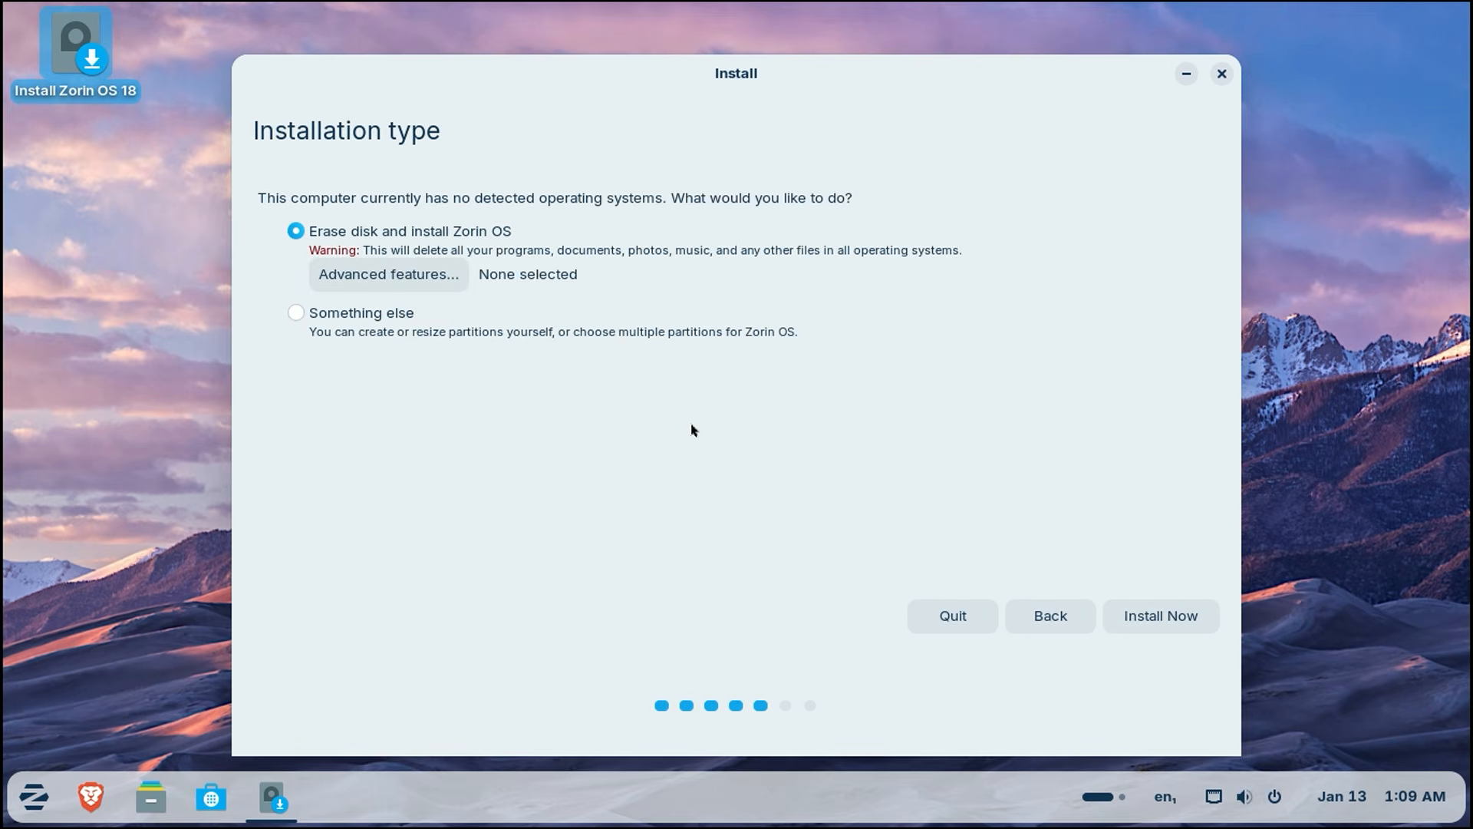
{"action": "mouse_move", "coordinate": [419, 233]}
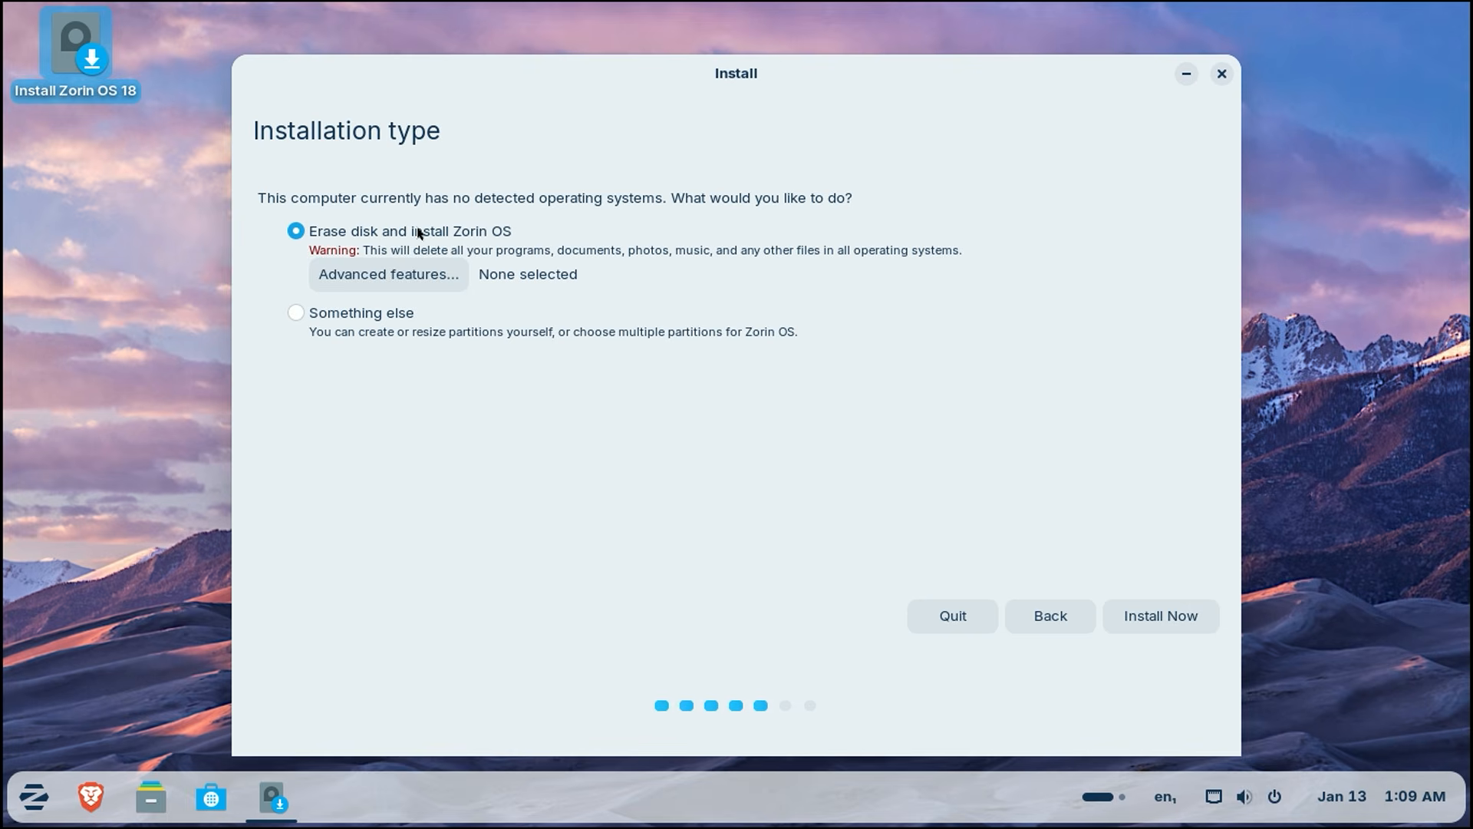
- Start installation with 'Erase disk and install Zorin OS' and confirm writing the partition changes to disk
{"action": "left_click", "coordinate": [1160, 615]}
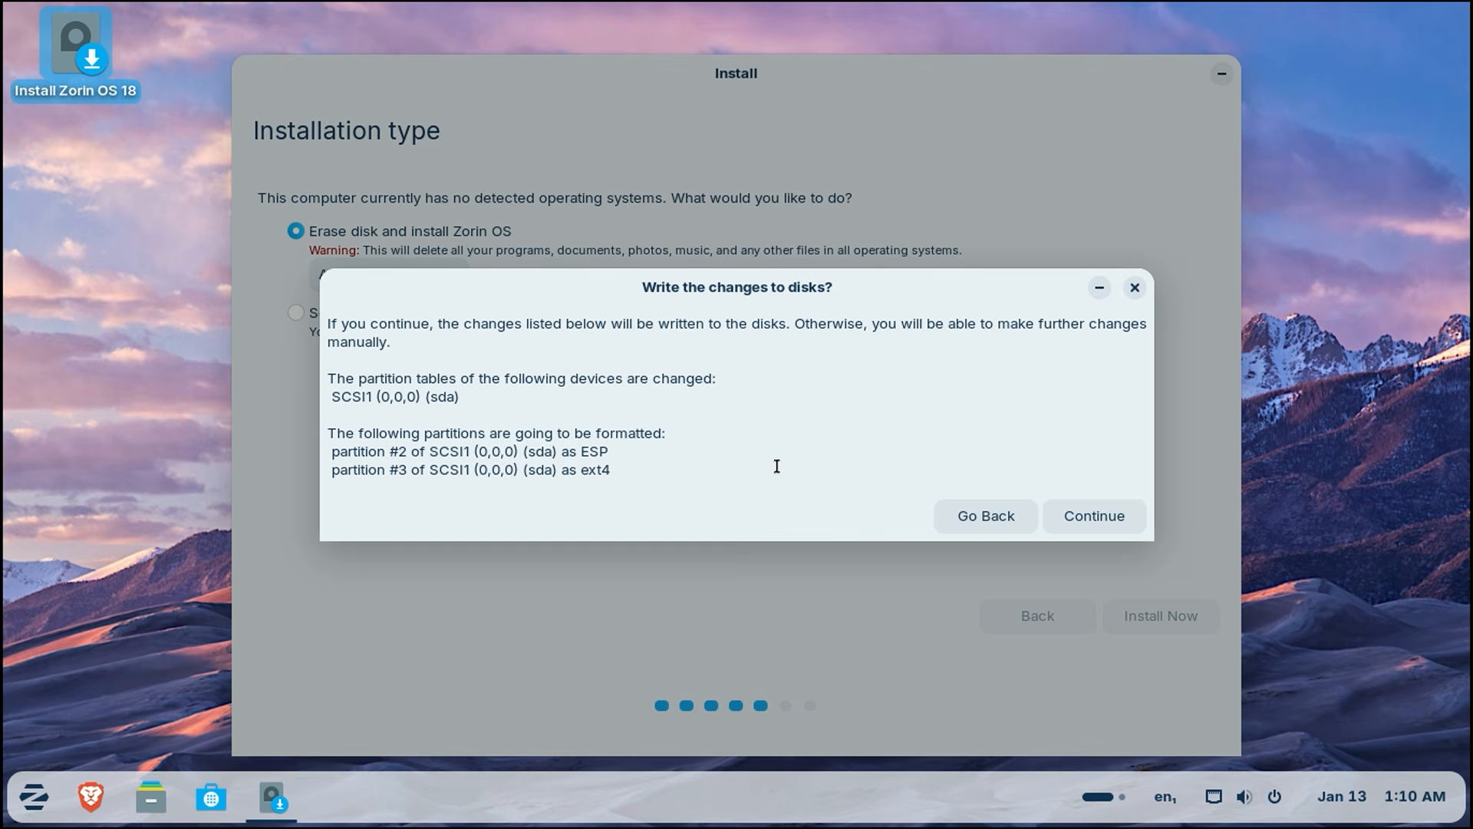
{"action": "mouse_move", "coordinate": [1093, 516]}
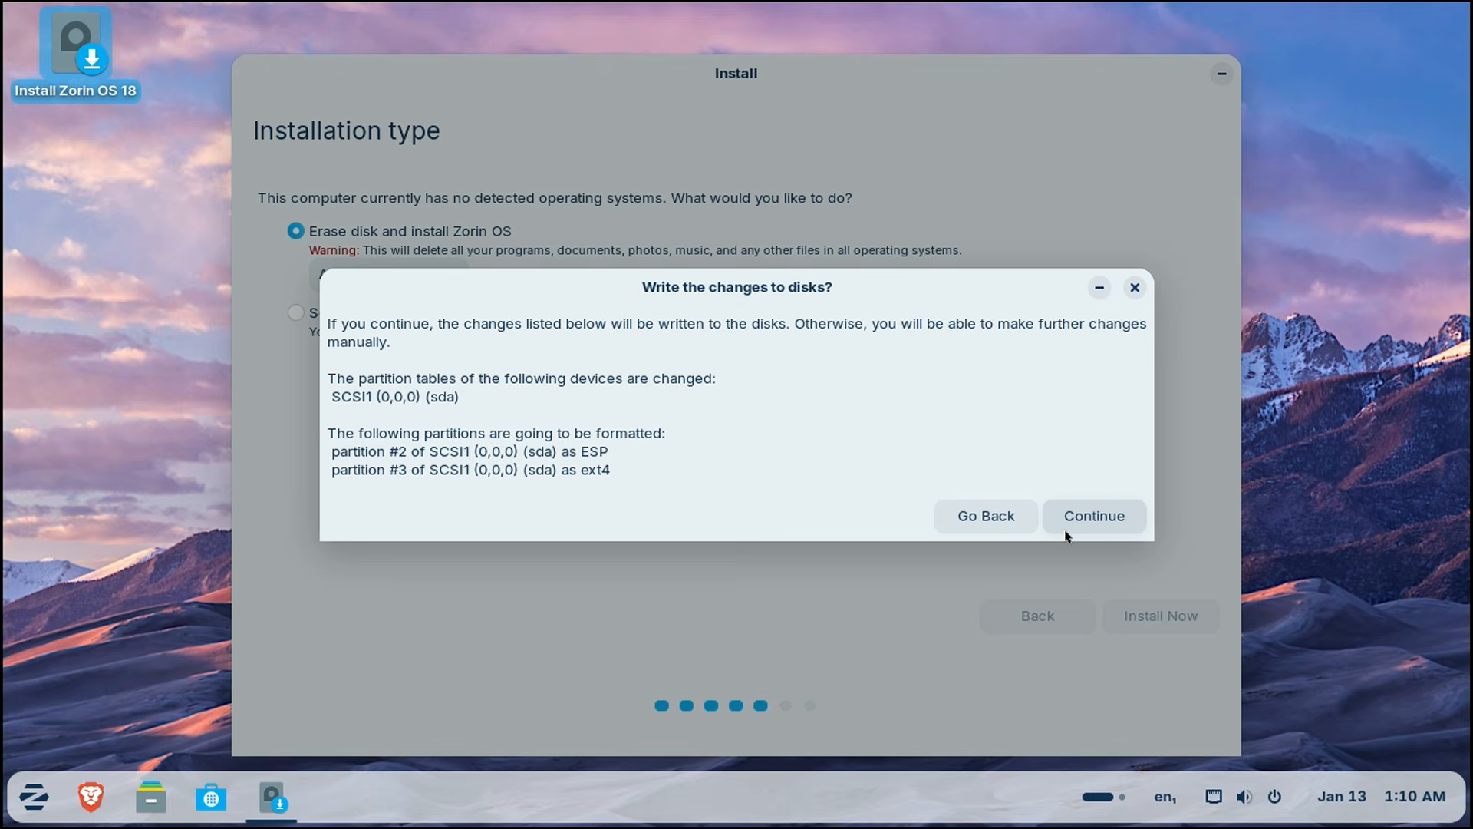
{"action": "left_click", "coordinate": [985, 515]}
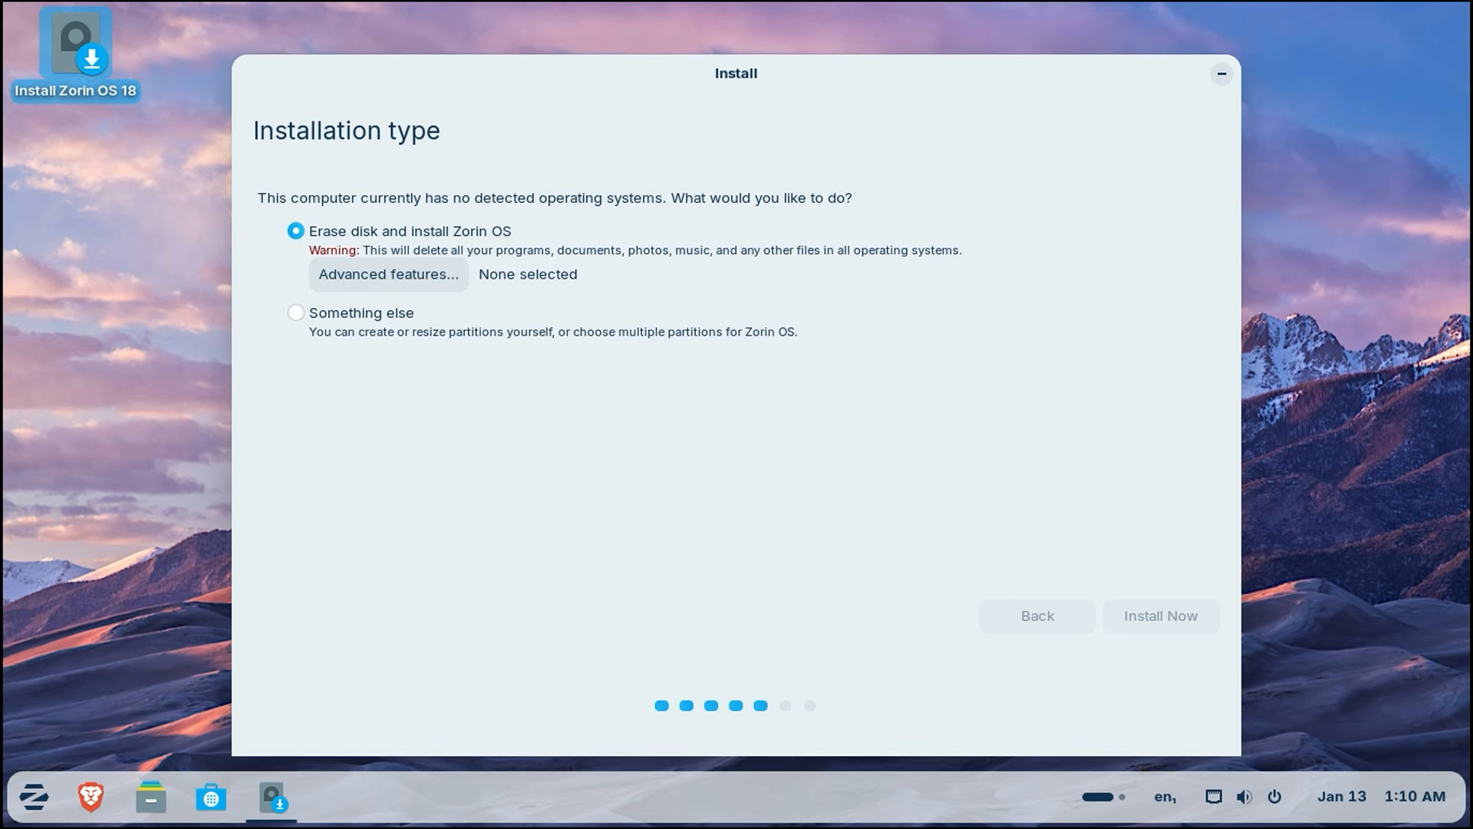
{"action": "left_click", "coordinate": [1161, 616]}
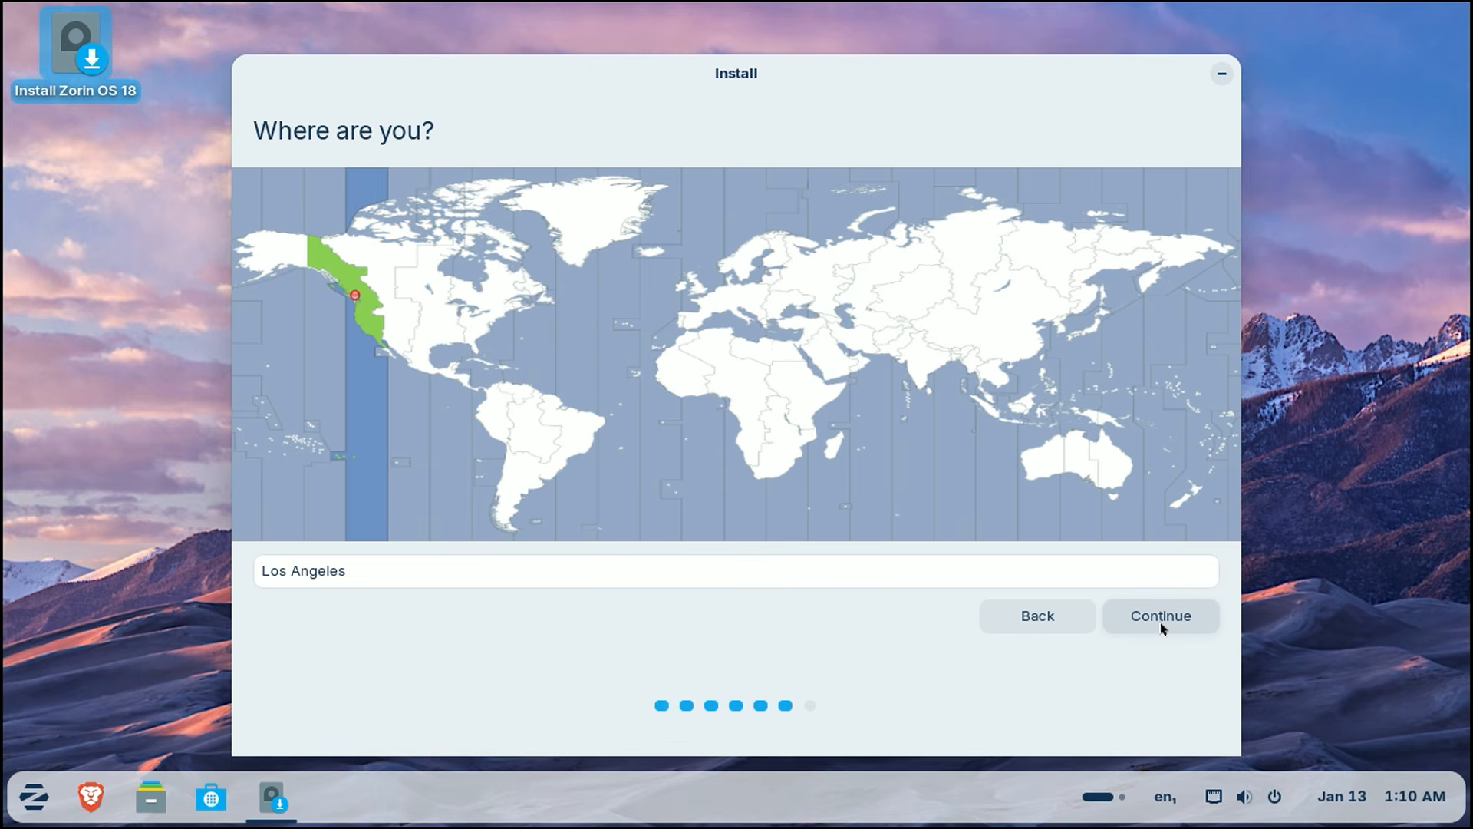
- Accept the Los Angeles time zone and enter 'Passionate' as your name on the Who are you? page
{"action": "left_click", "coordinate": [1160, 616]}
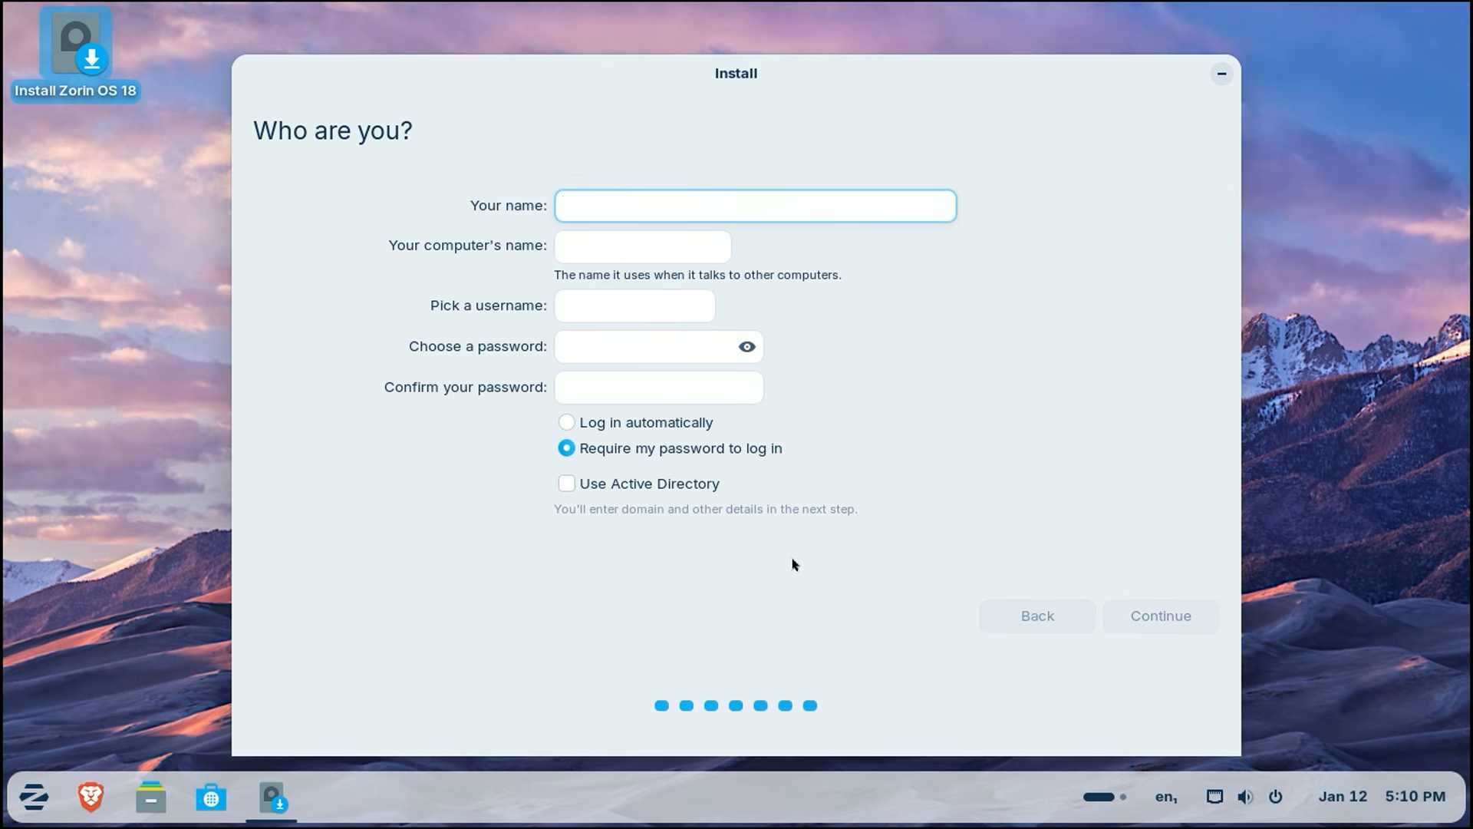
{"action": "type", "text": "Passionate"}
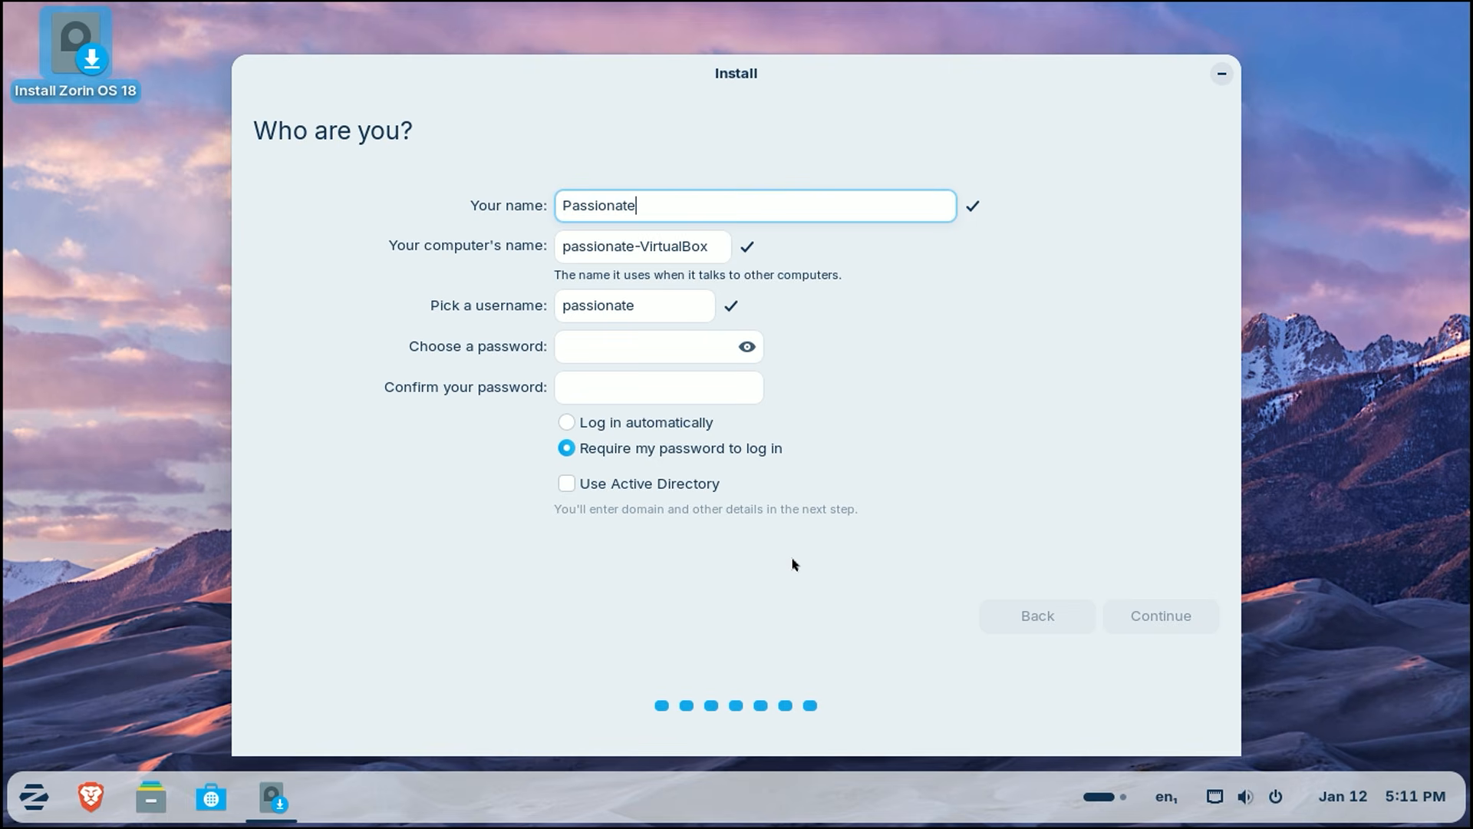